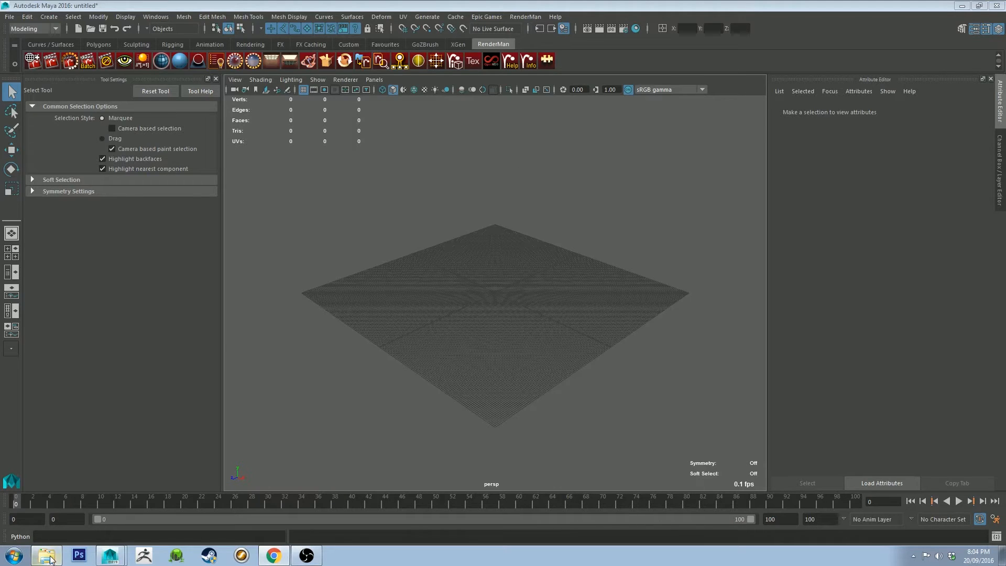
Step: In Windows Explorer, select the RMSlibrary folder on Local Disk (C:), then close Explorer
click(46, 555)
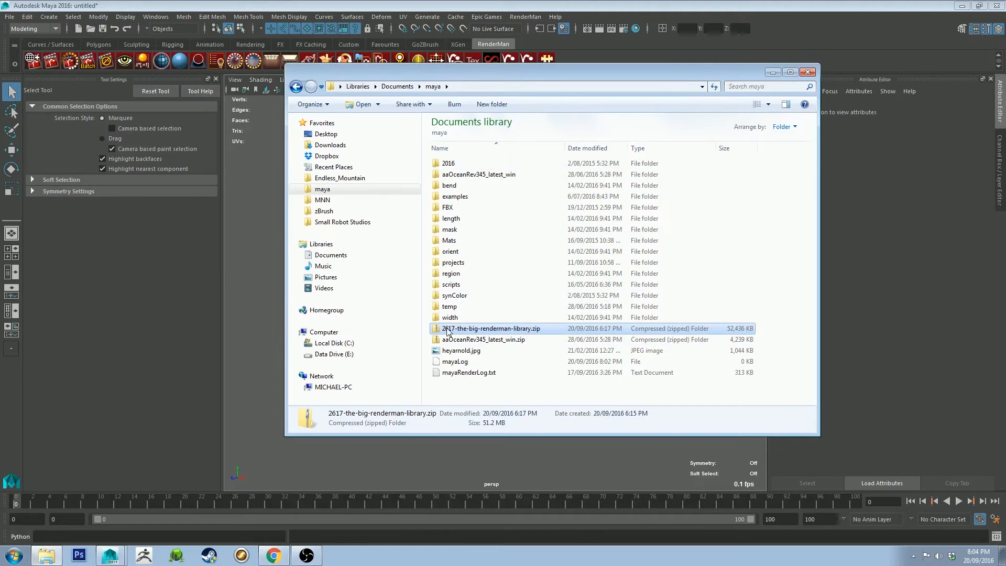
mouse_move(470, 331)
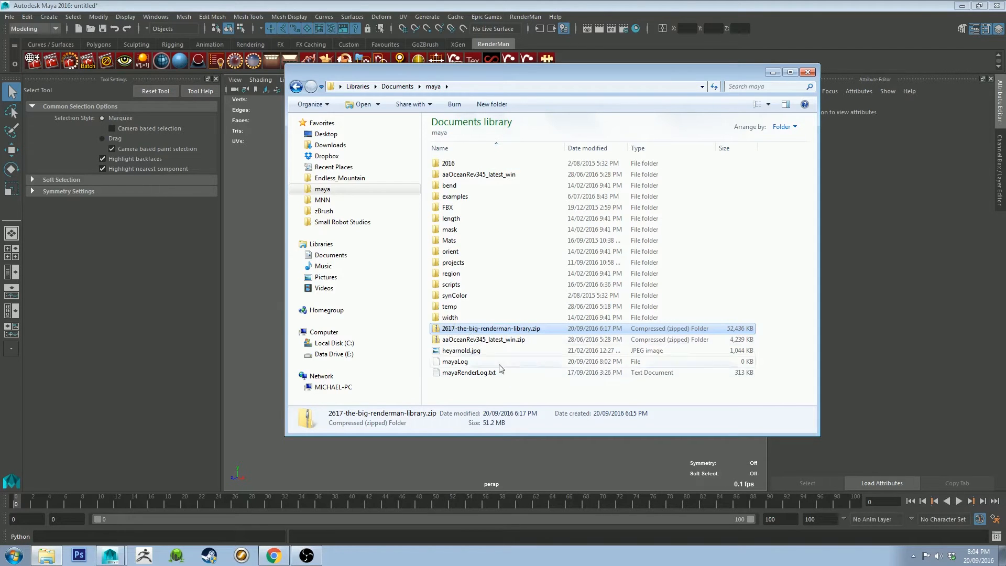
mouse_move(506, 393)
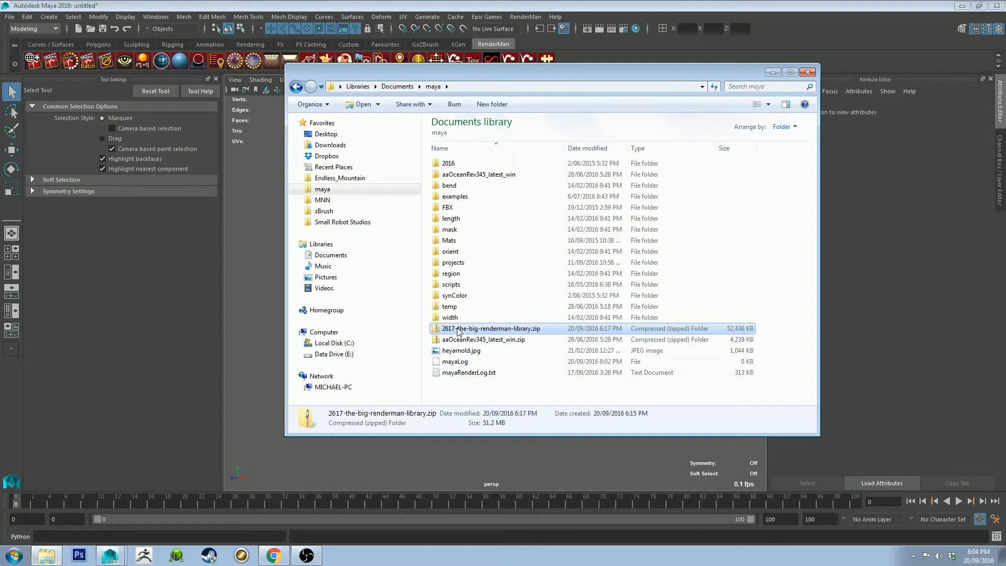
mouse_move(478, 331)
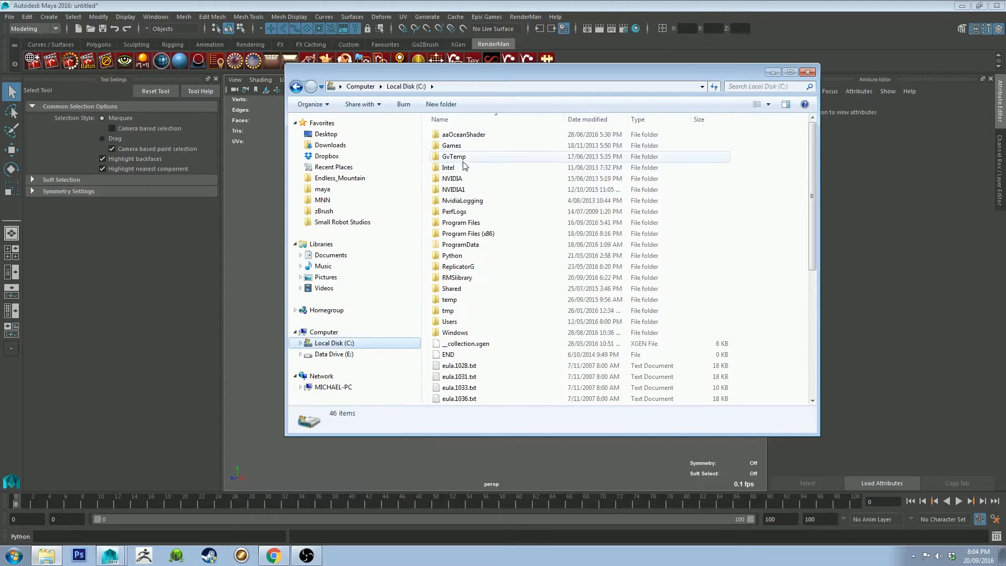
click(458, 277)
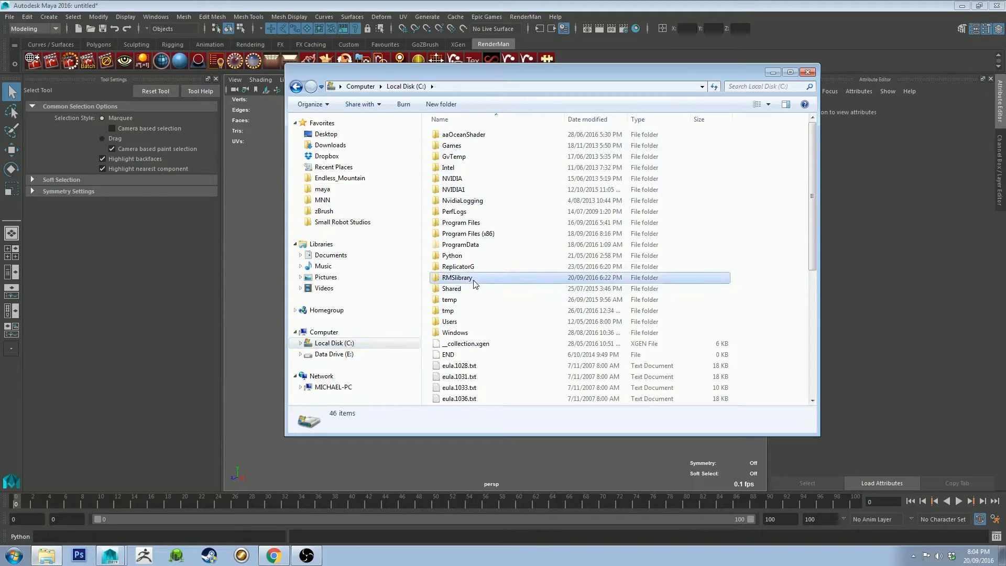
click(807, 72)
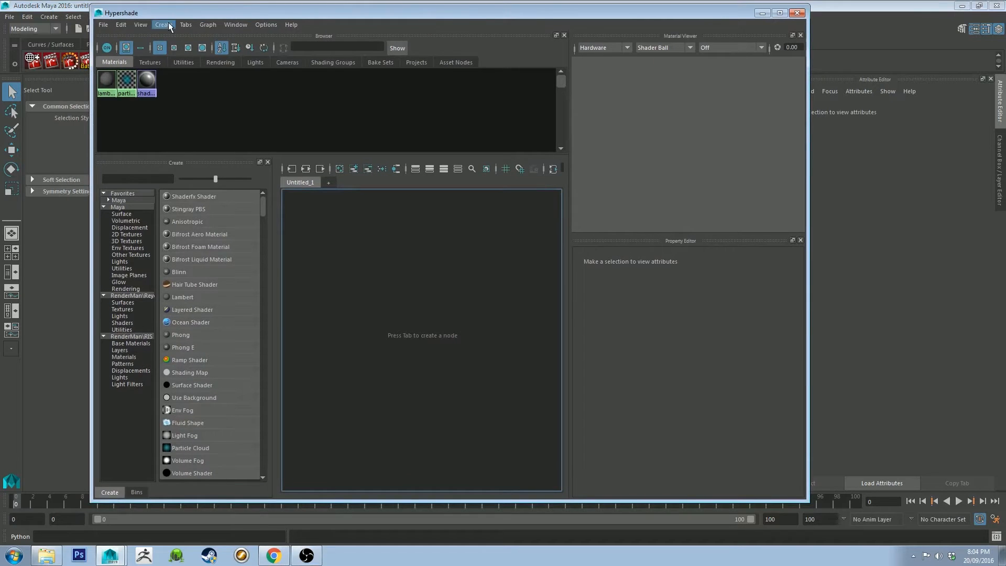
Step: Create a new Hypershade tab named RMSLibrary with its tab type set to Disk
click(328, 182)
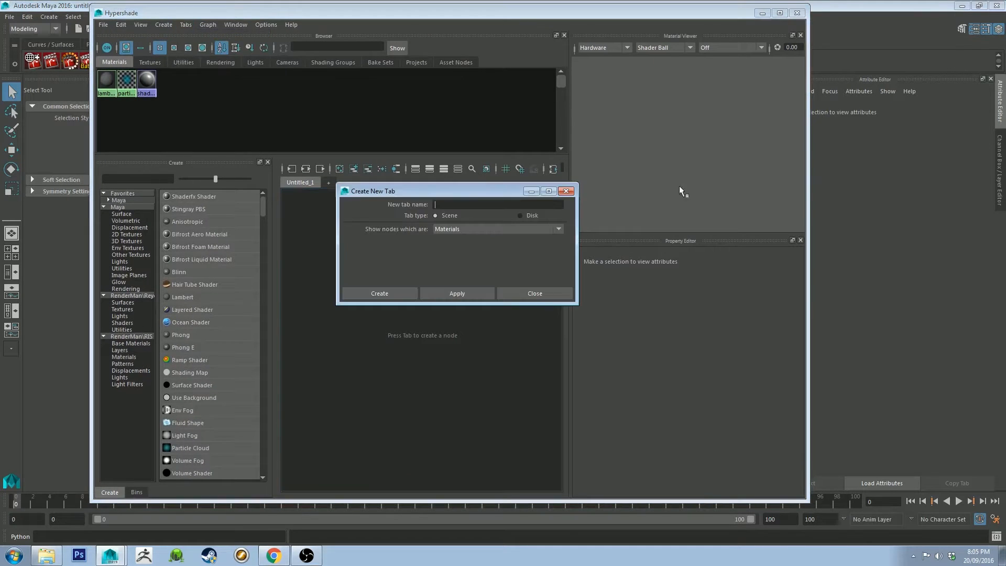
text(RMS)
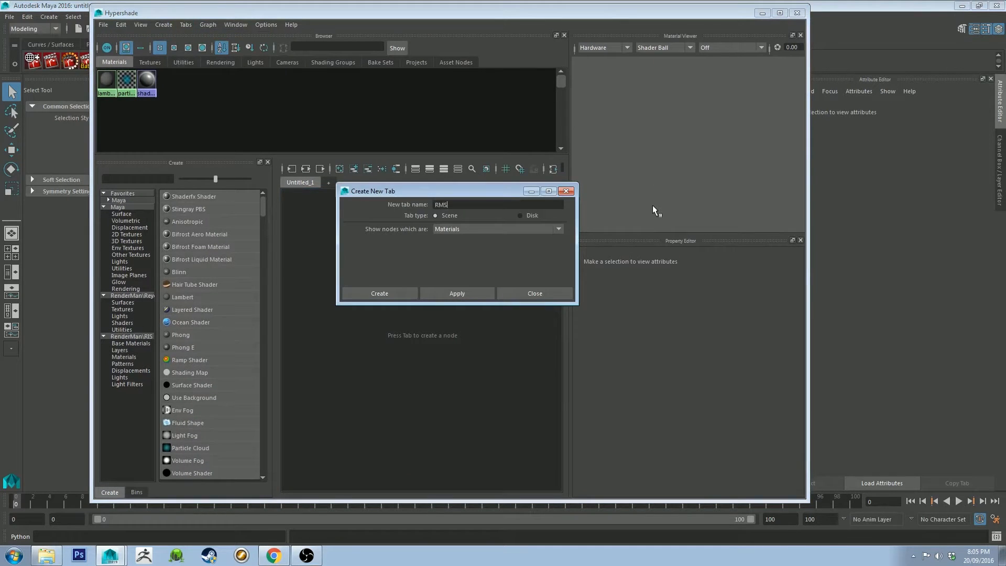
text(Library)
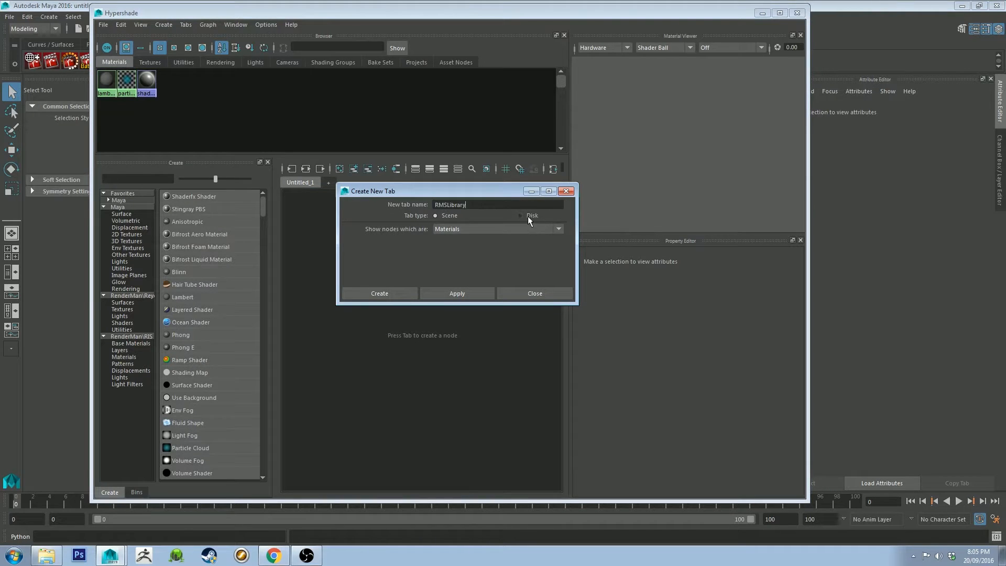
click(520, 215)
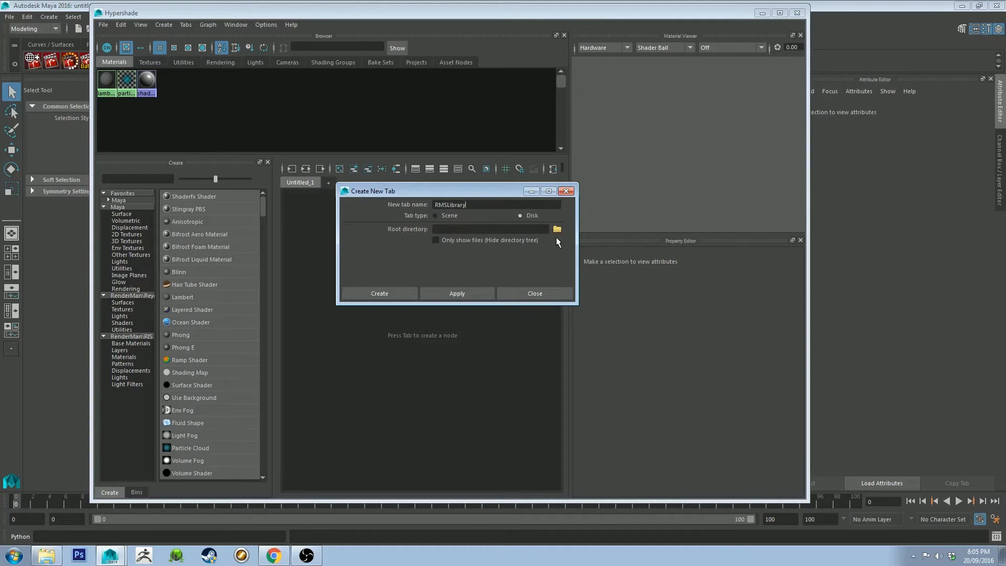
mouse_move(410, 235)
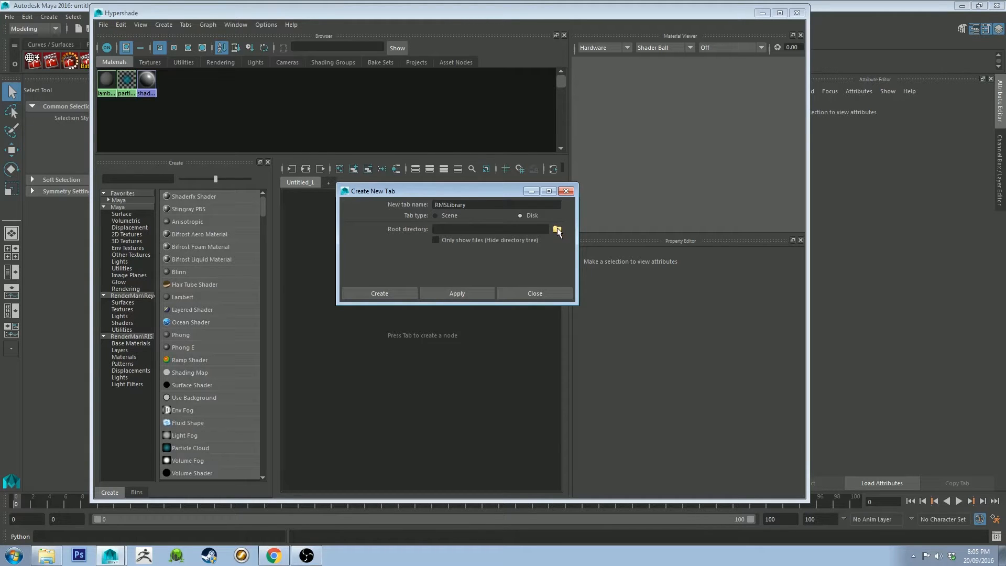
Step: Set the tab's root directory to C:\RMSlibrary and create the RMSLibrary tab
click(557, 229)
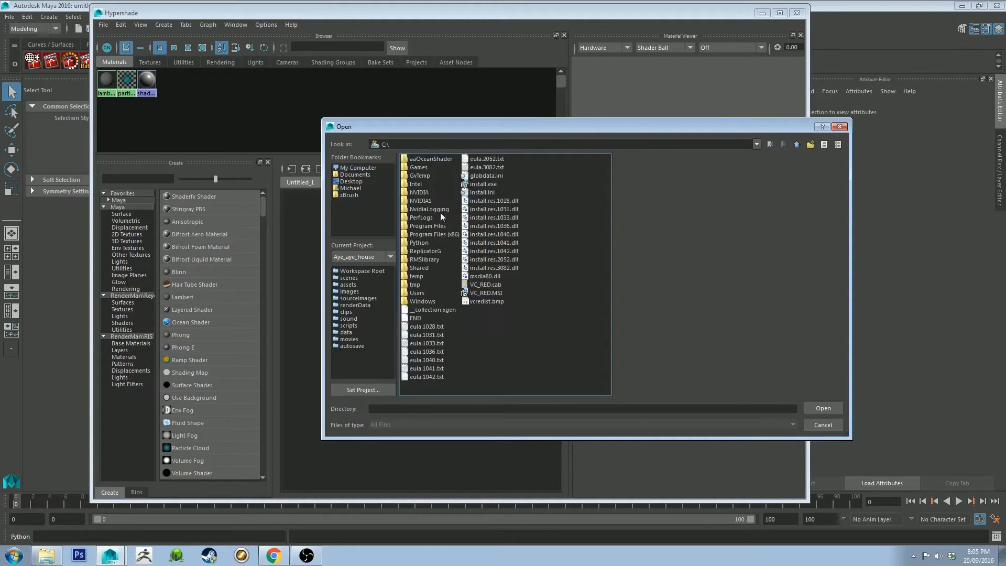
click(425, 259)
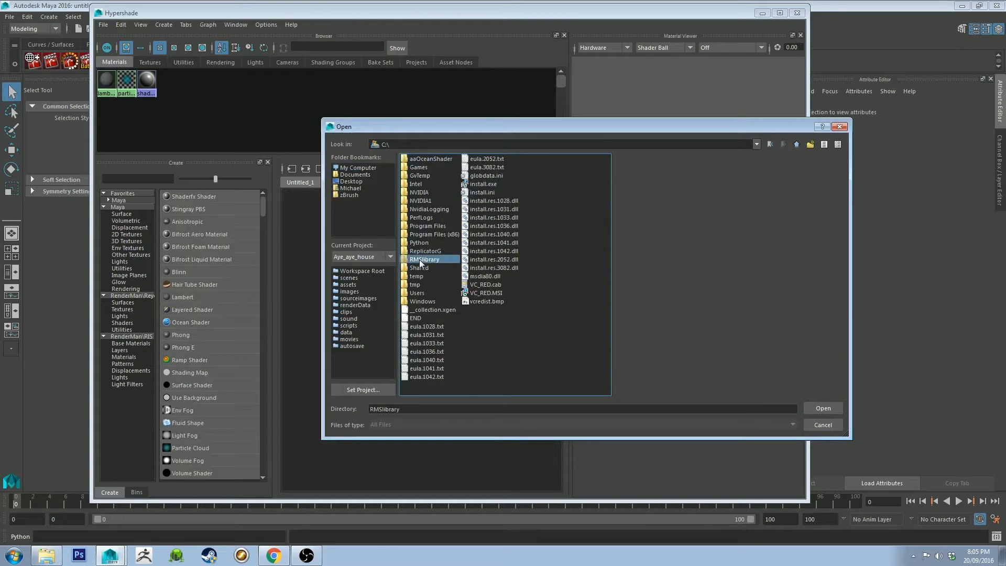
double_click(423, 259)
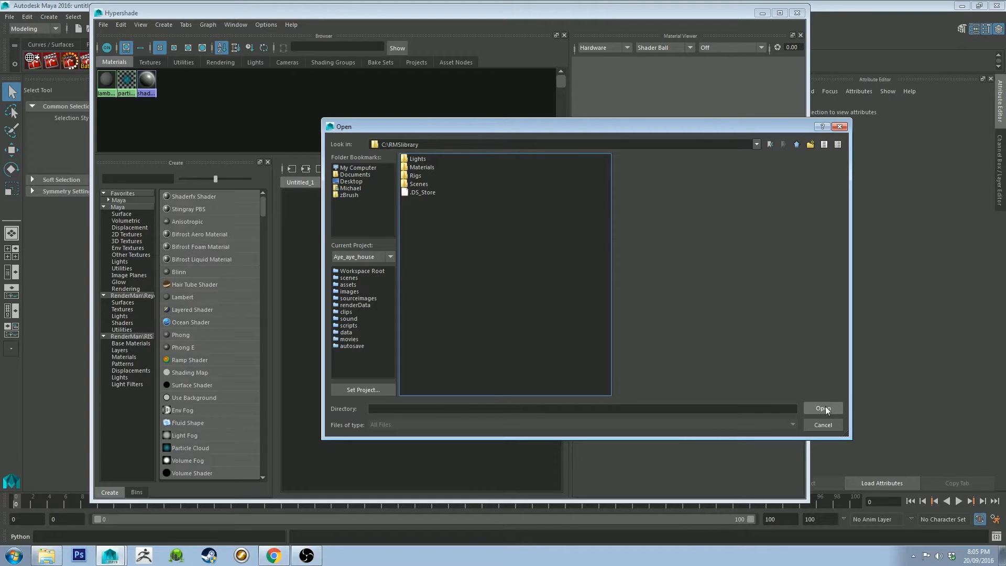
click(822, 408)
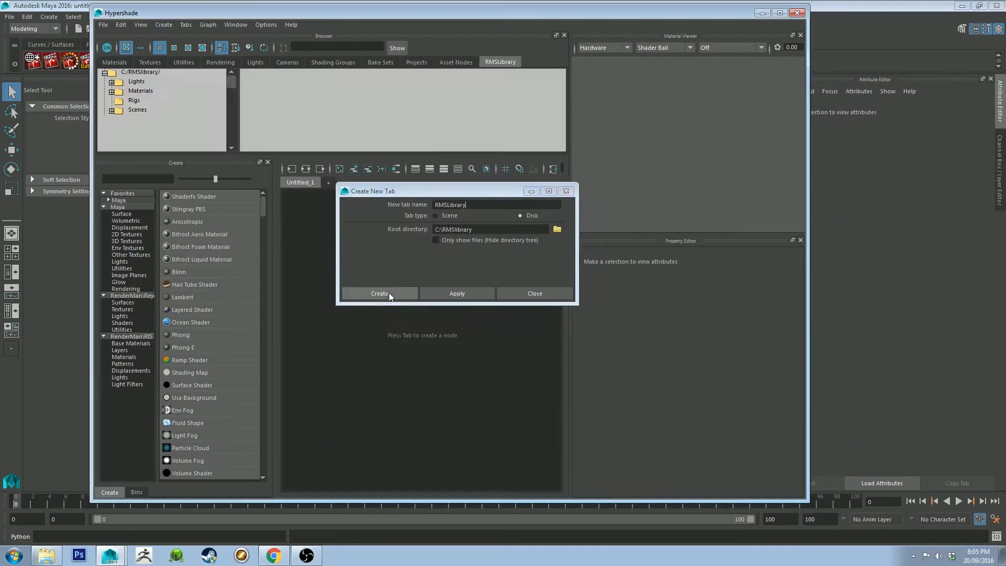
click(380, 293)
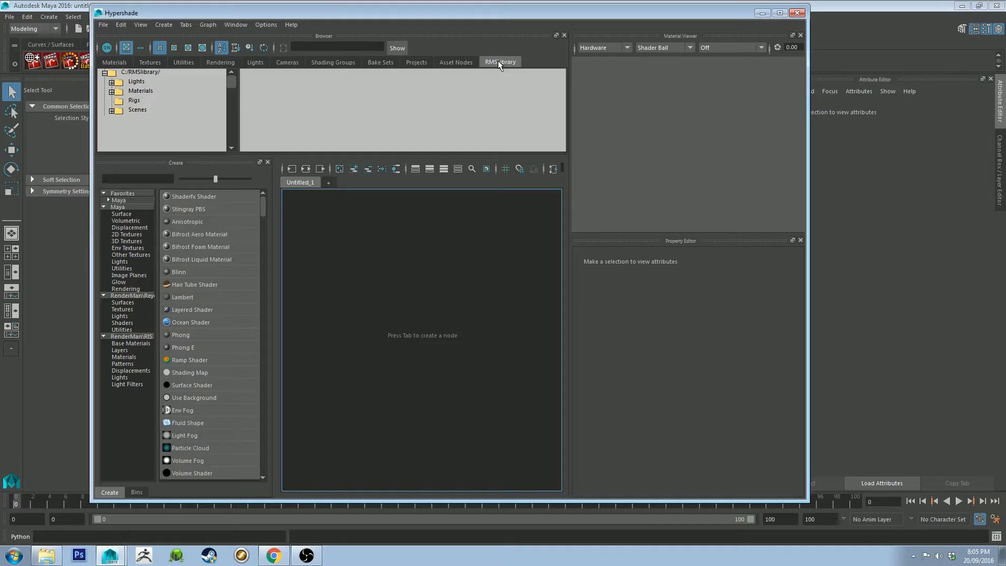
Step: In the RMSLibrary tab, expand Materials > Environmental and show the Rust materials
click(798, 16)
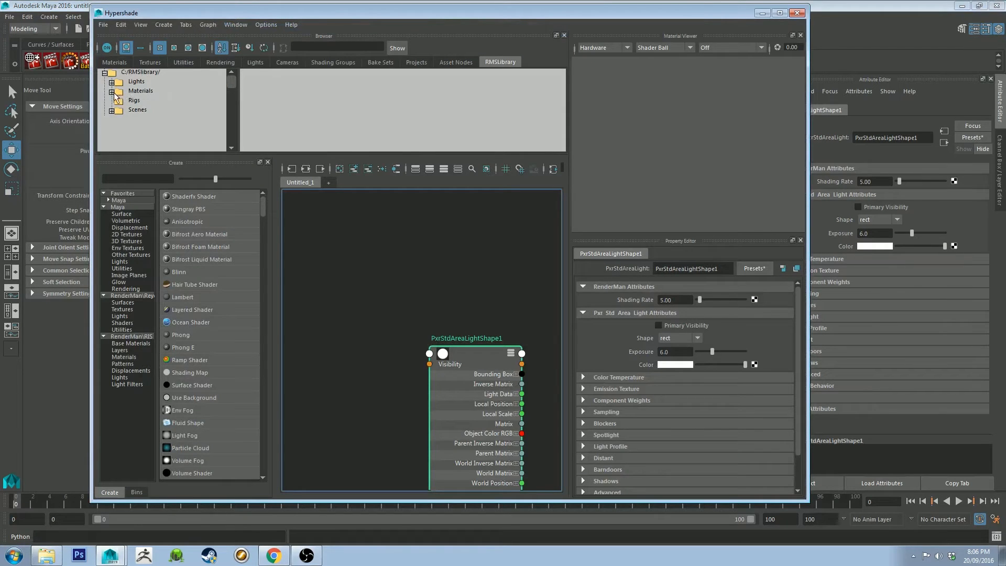
click(112, 90)
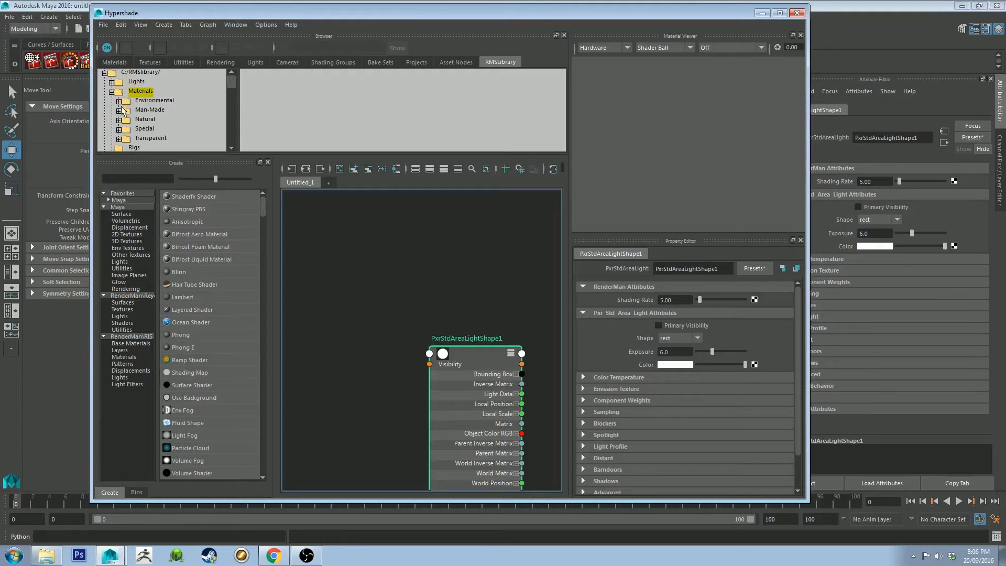
click(122, 110)
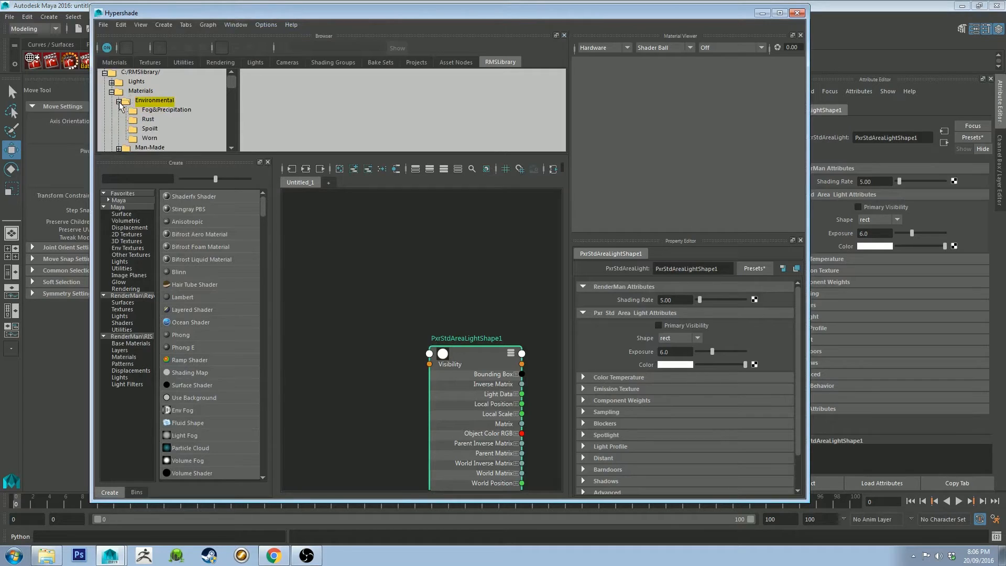
click(148, 119)
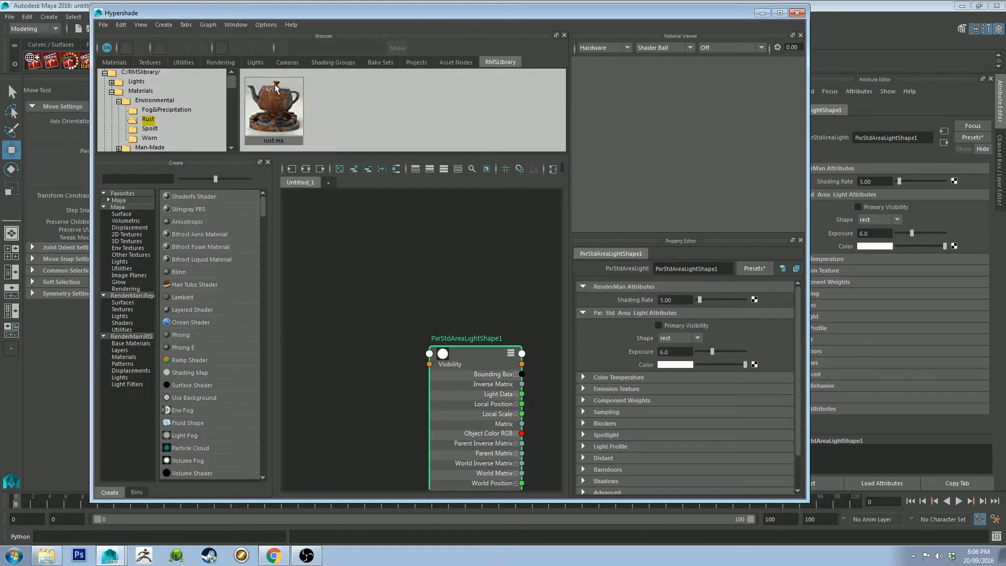
mouse_move(266, 106)
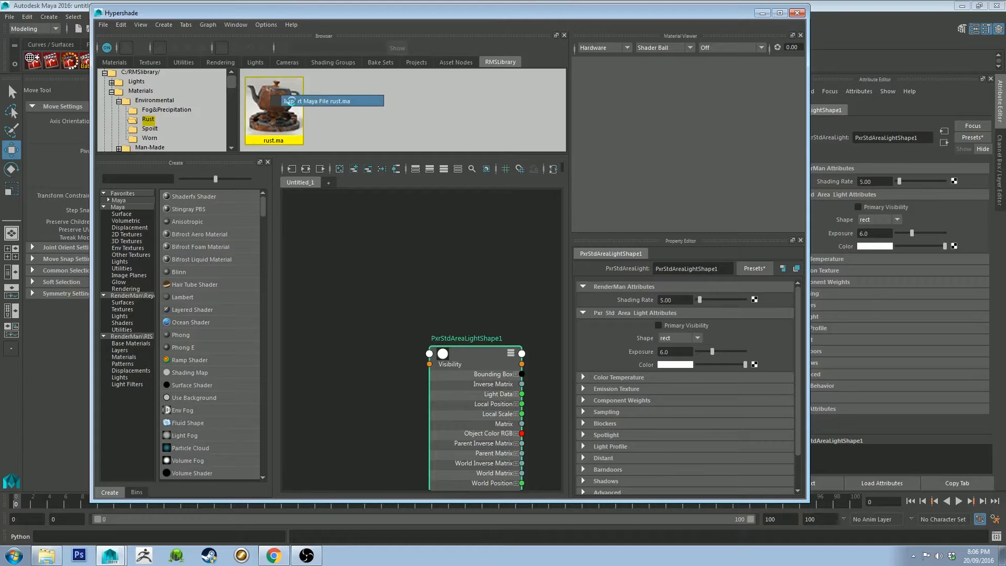
Step: Import the rust.ma library file, adding the Metal_Ferrous_Scratched material
click(274, 110)
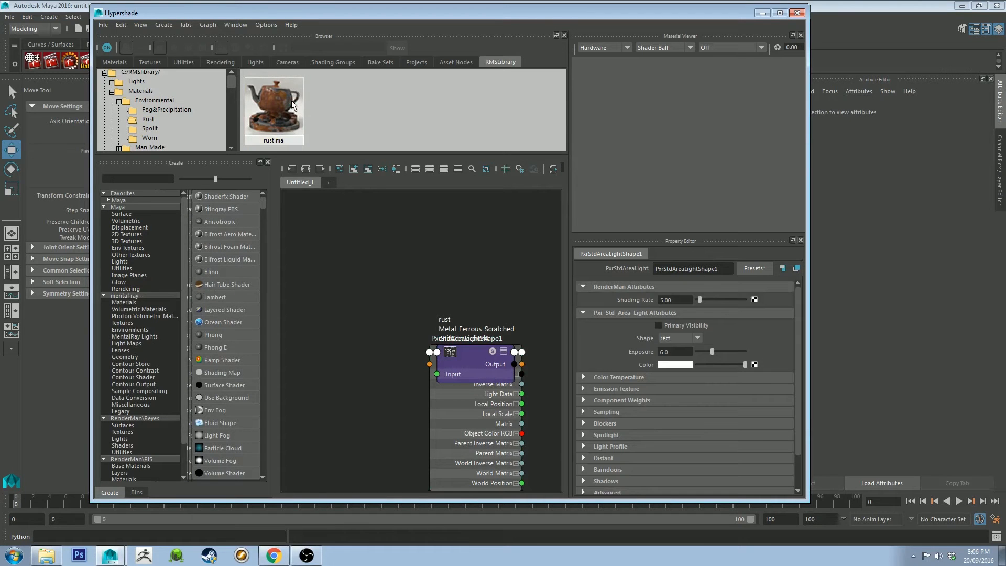
mouse_move(286, 103)
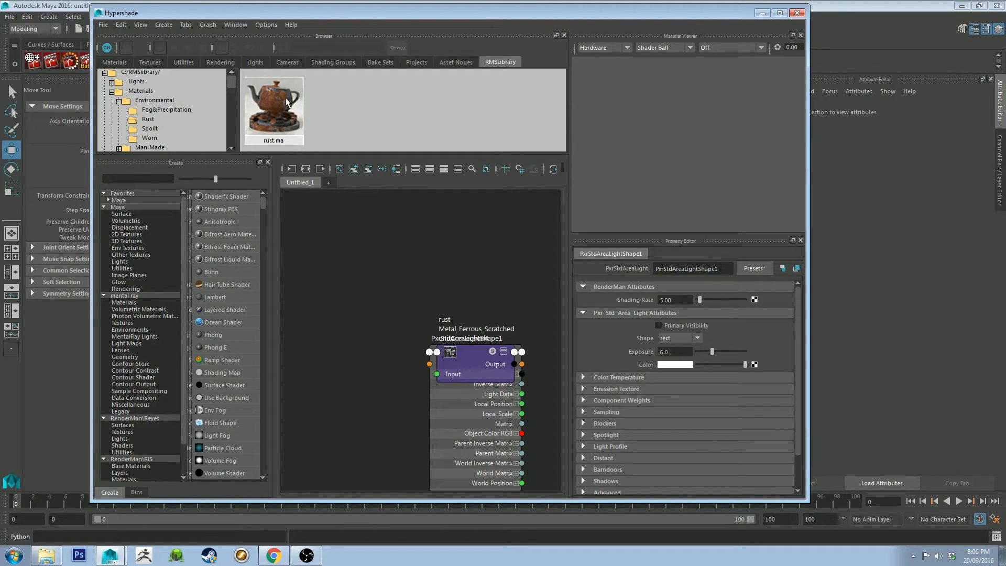
mouse_move(602, 30)
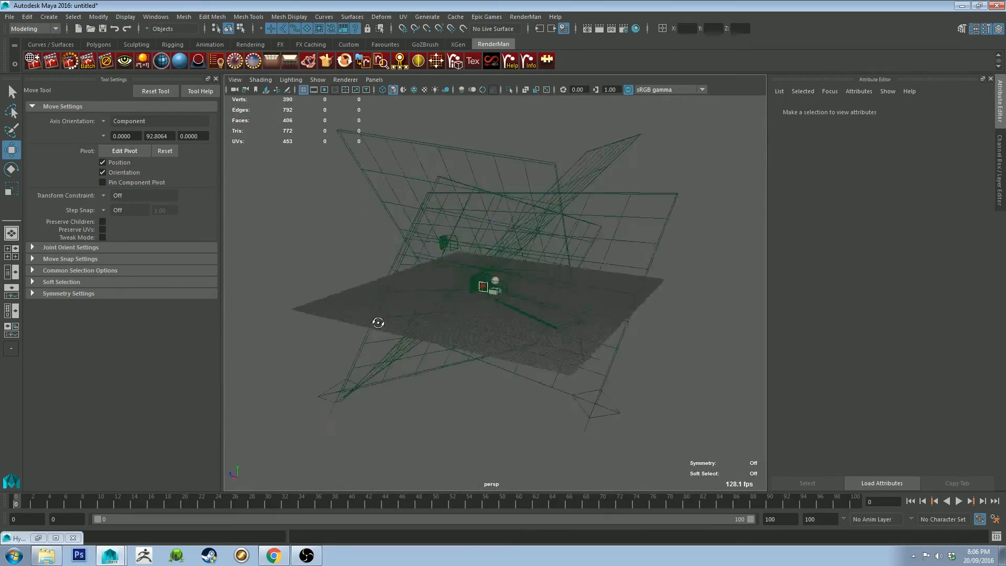
Step: Tumble the perspective view around the studio light rig and browse the Mesh and Windows menus
drag(378, 323, 489, 289)
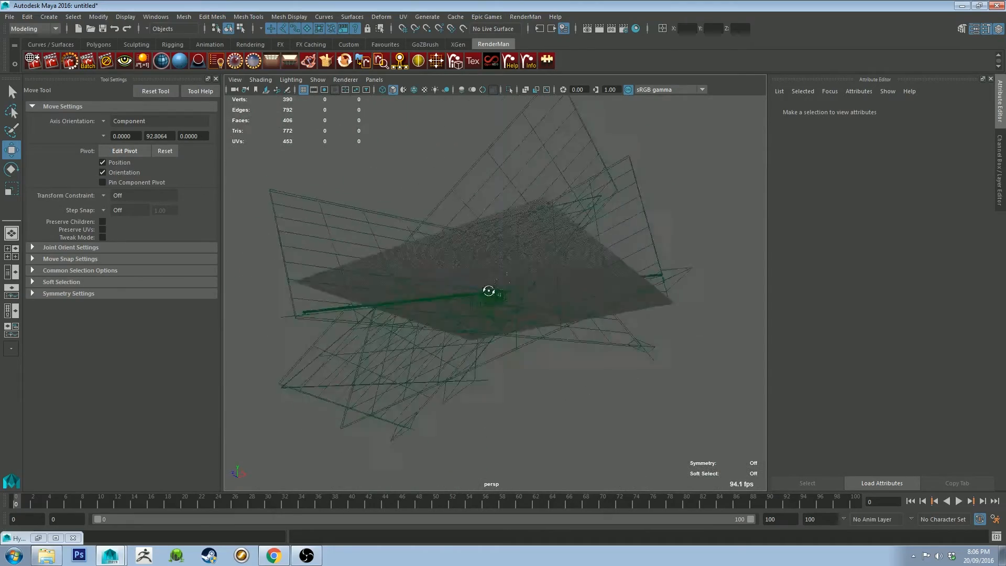
drag(488, 290, 365, 314)
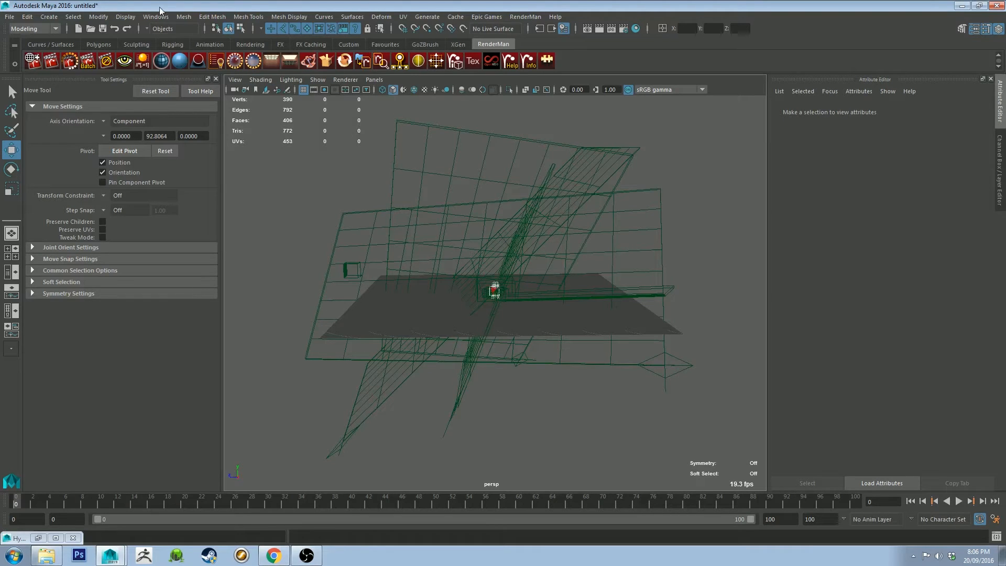
click(183, 16)
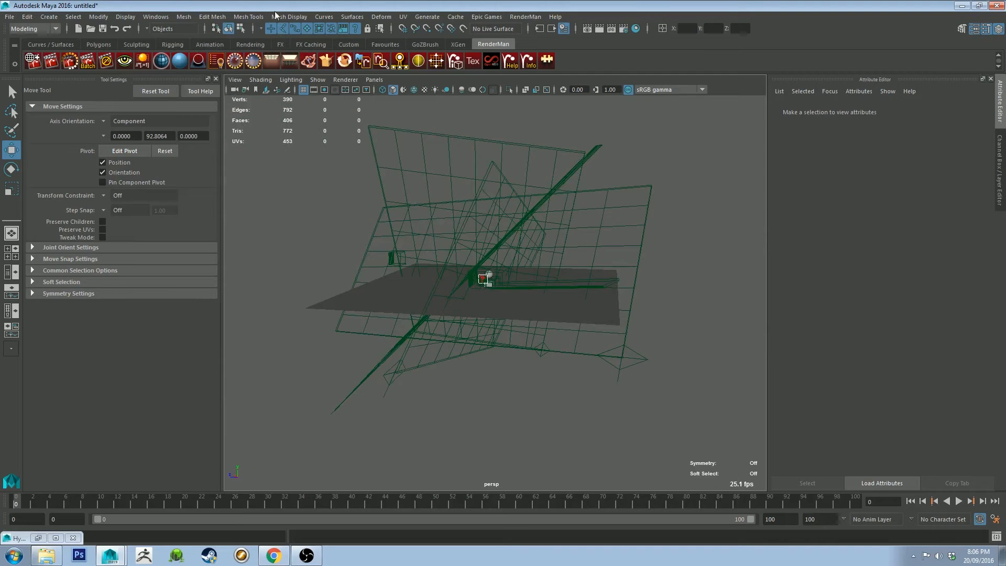
click(155, 16)
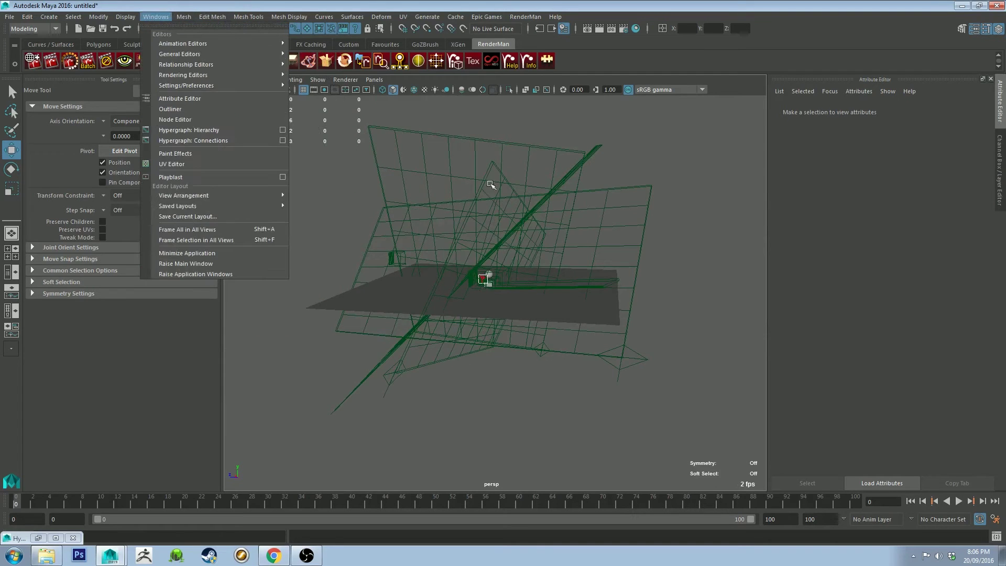
click(184, 16)
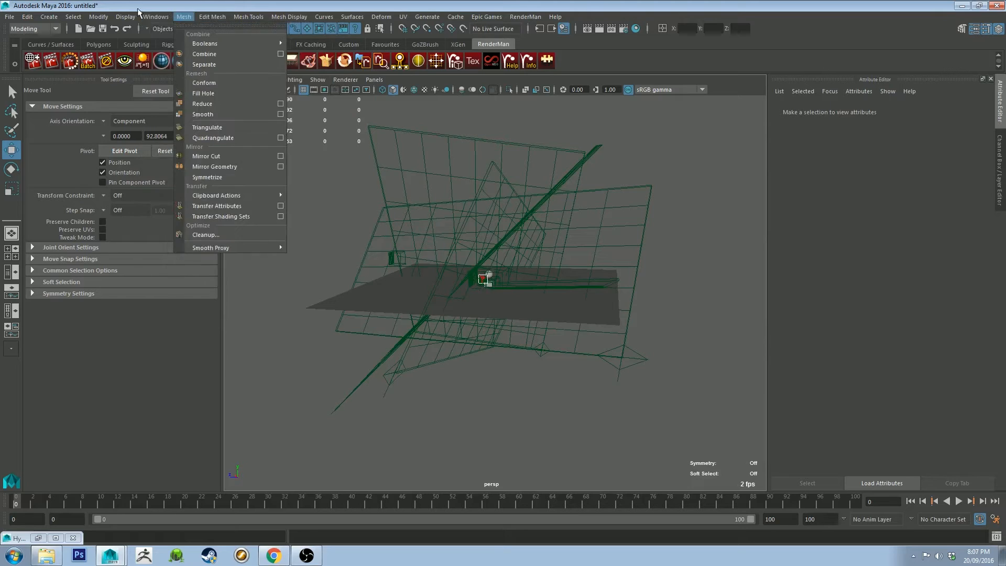
click(156, 16)
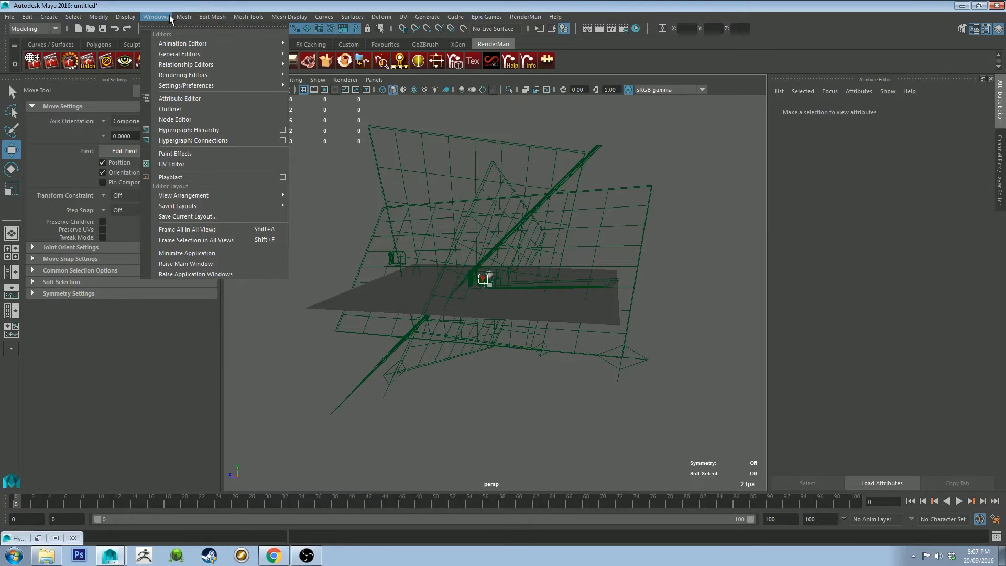
Step: Open Windows > Outliner listing the sphere, cube, ground and area light
click(184, 16)
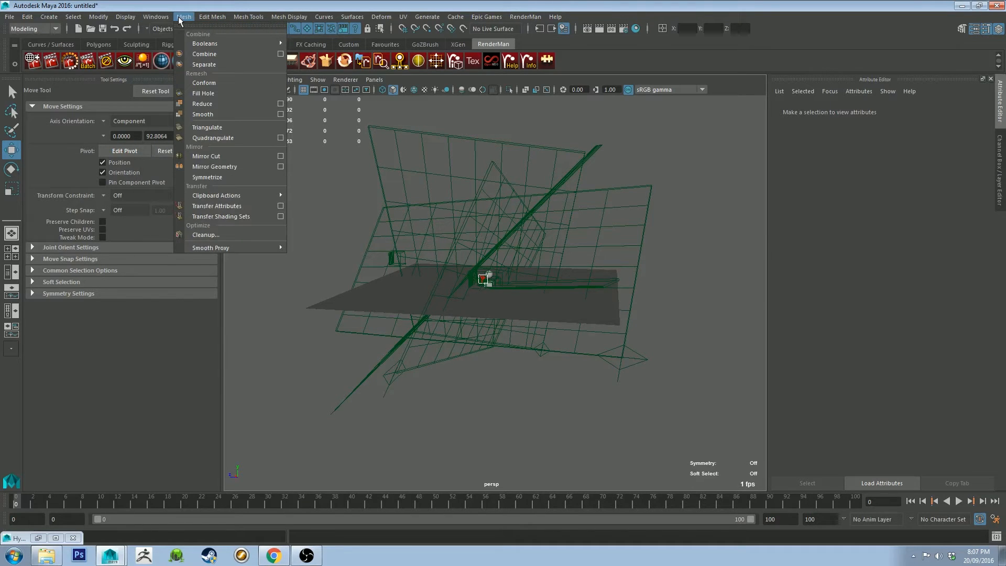
click(156, 17)
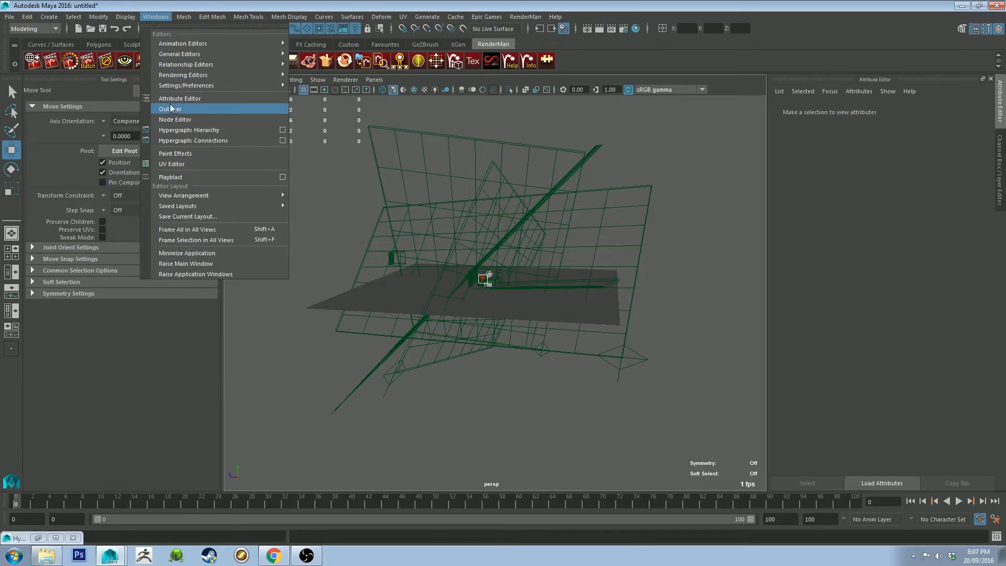
click(169, 109)
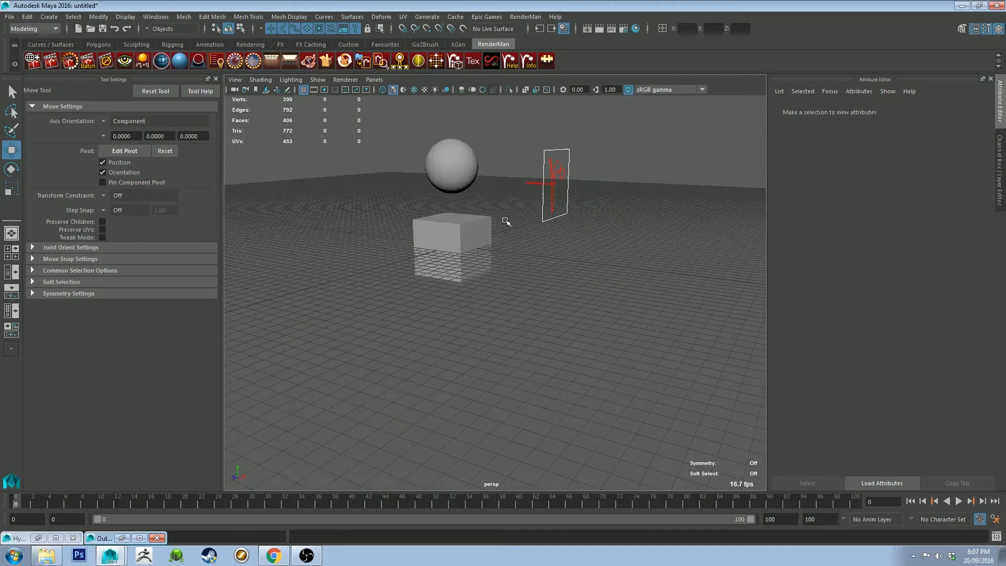
Step: Reopen Hypershade on the Materials tab showing rust and lambert1, and start a RenderMan render
click(452, 236)
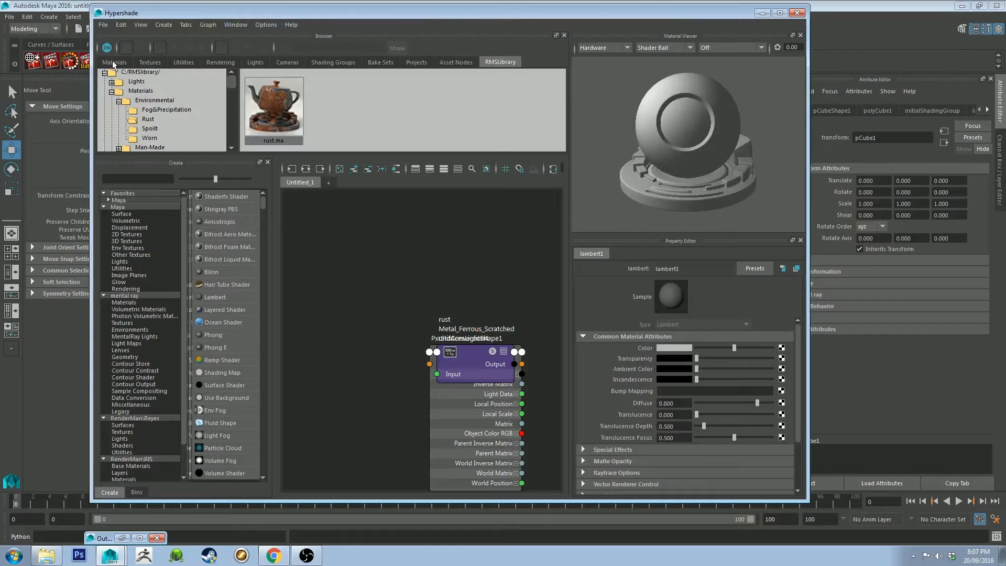
click(114, 62)
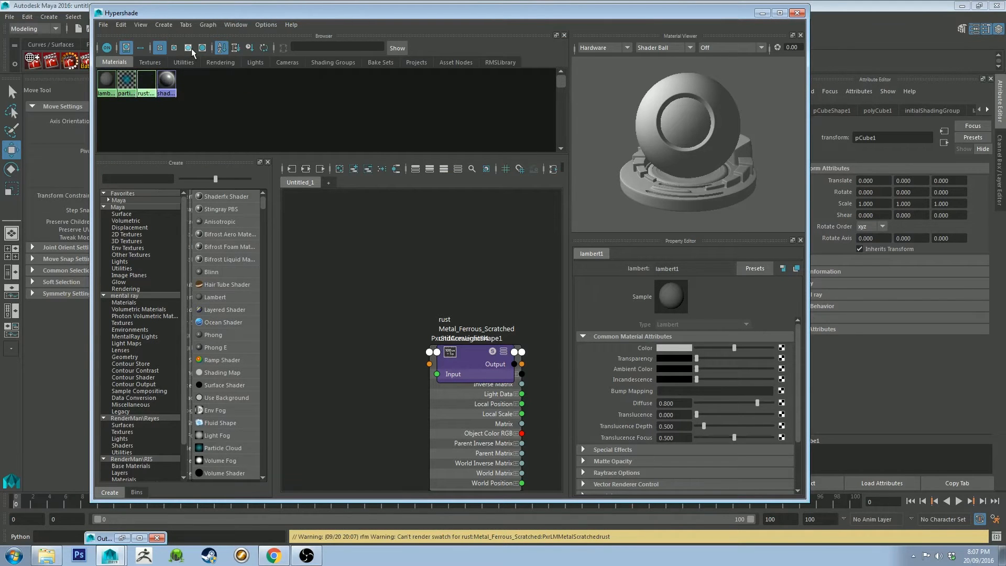
click(173, 47)
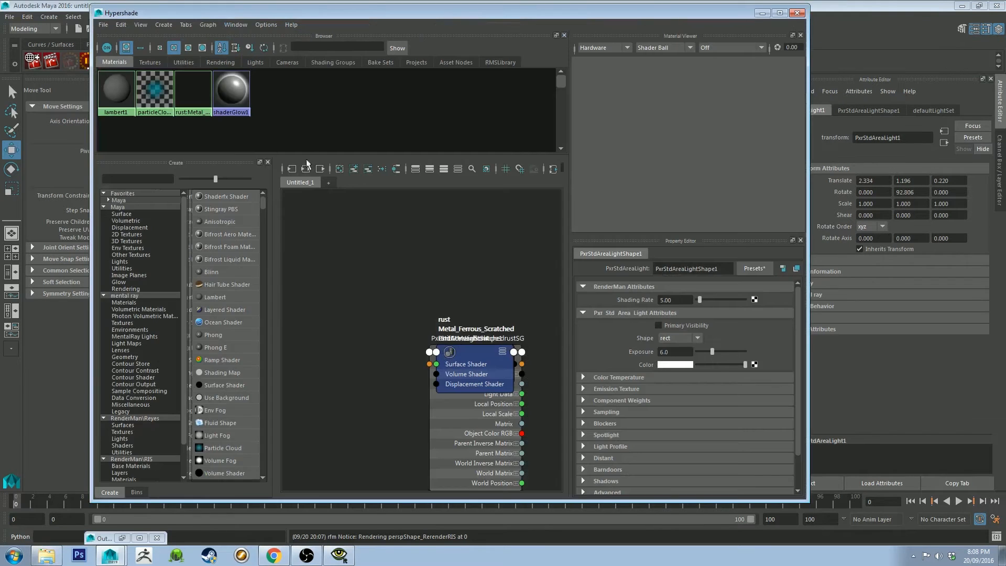
Step: Browse the RMSLibrary Materials, Lights and Scenes folders, then select Rigs to show Rig_Auto_Studio.ma
click(500, 61)
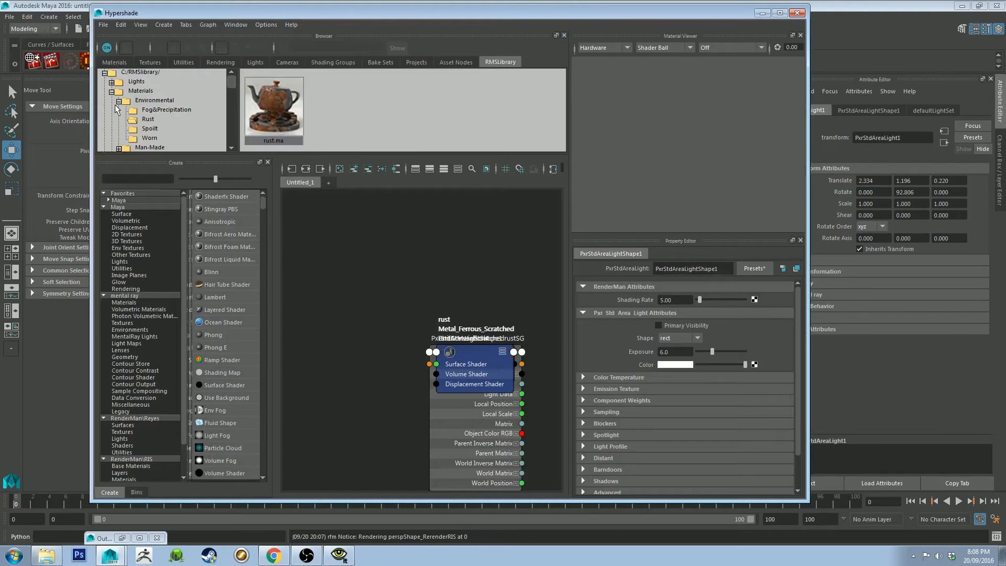
click(118, 100)
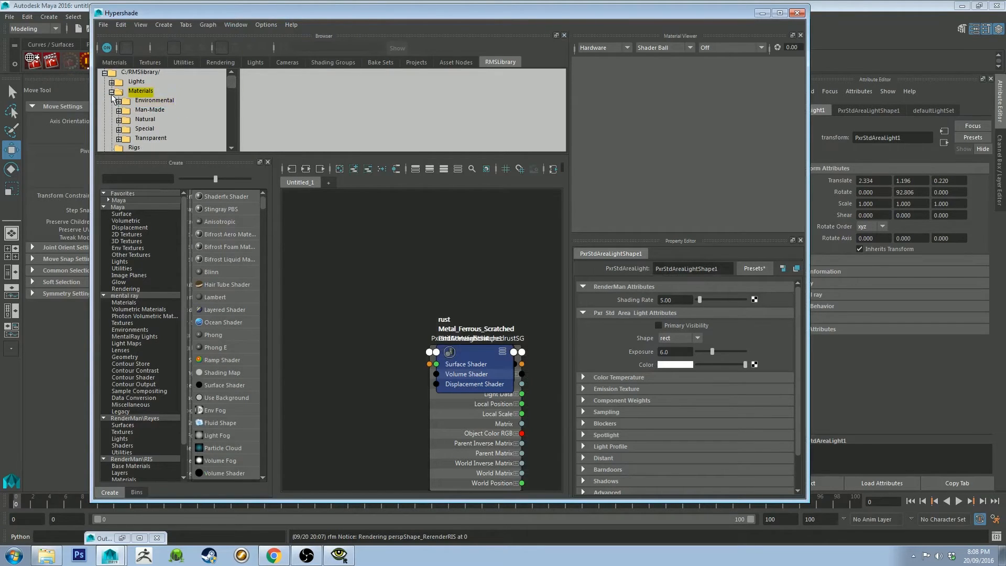
click(115, 82)
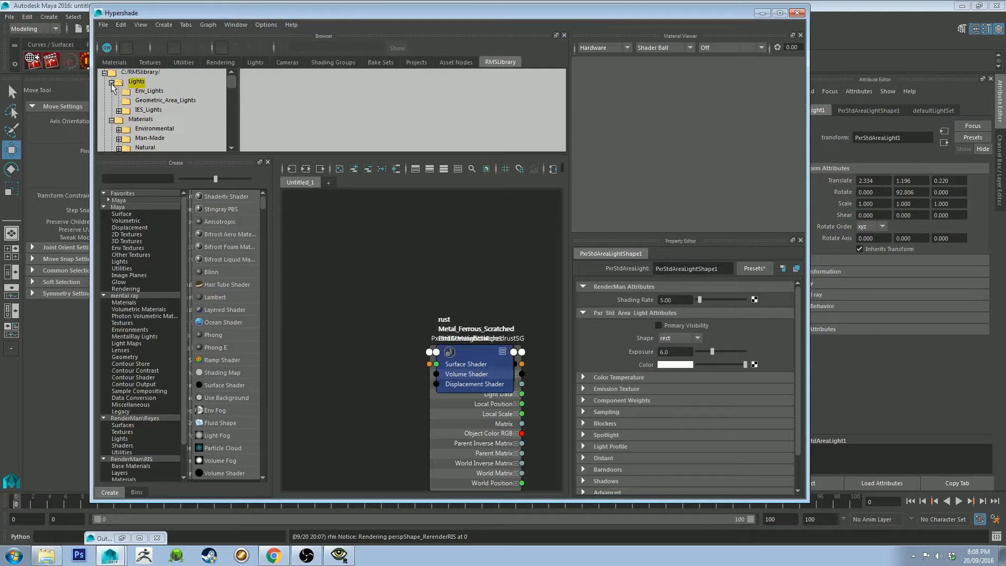
click(115, 82)
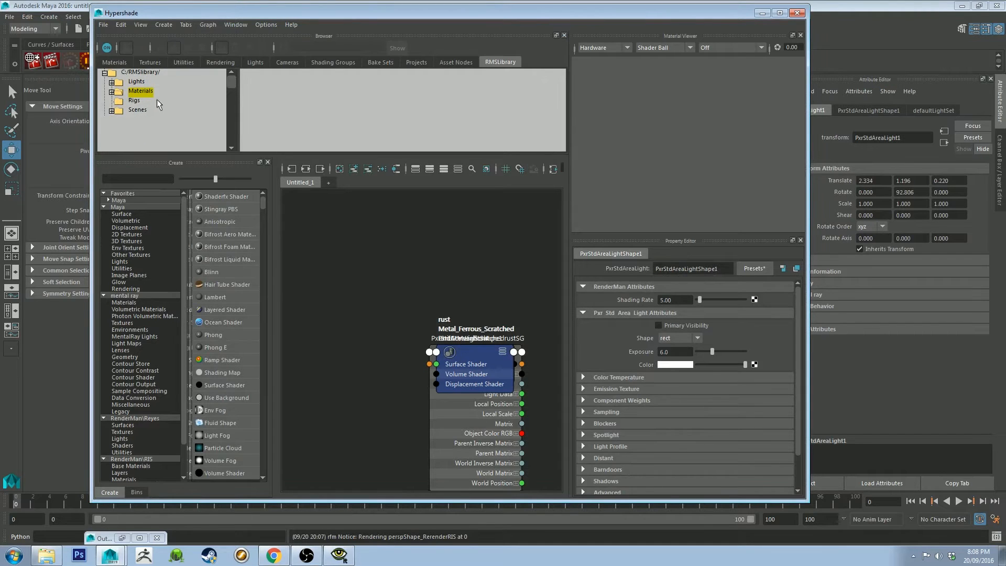
click(138, 110)
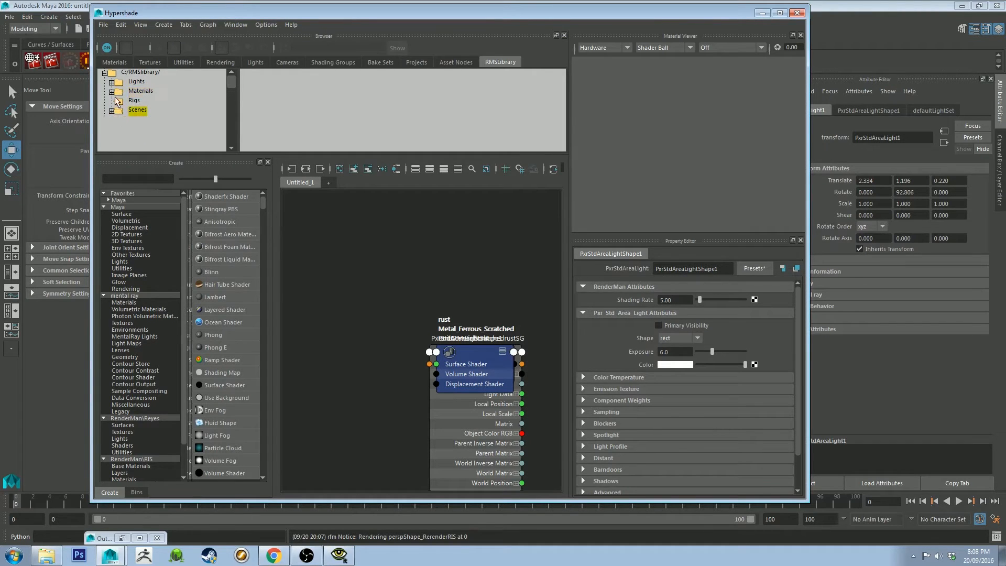
click(116, 90)
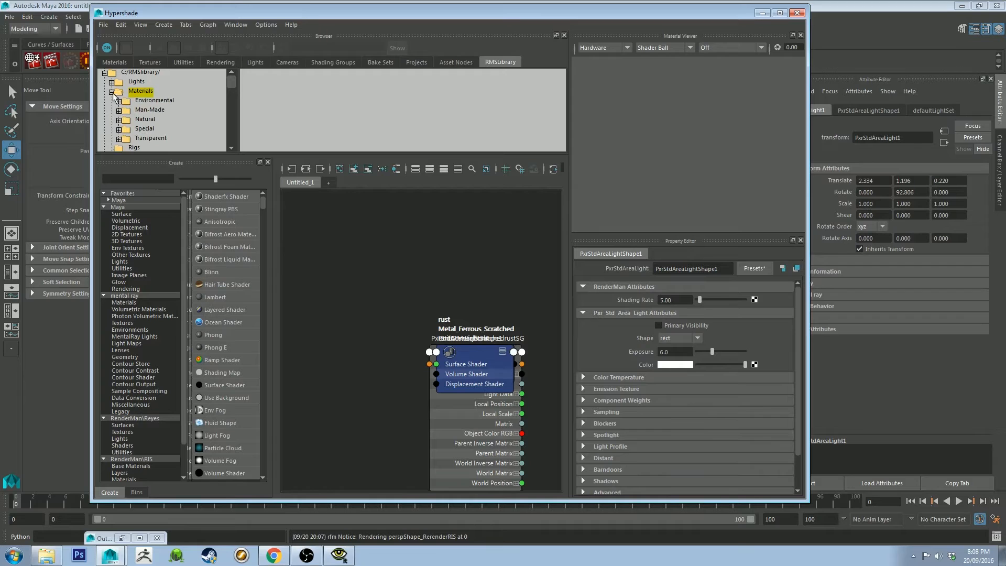
click(133, 100)
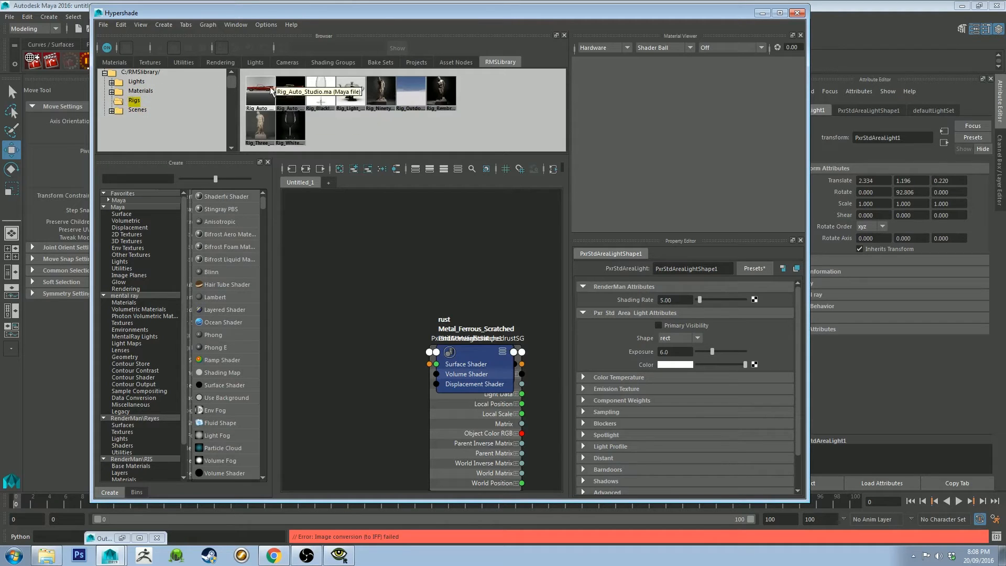
mouse_move(380, 100)
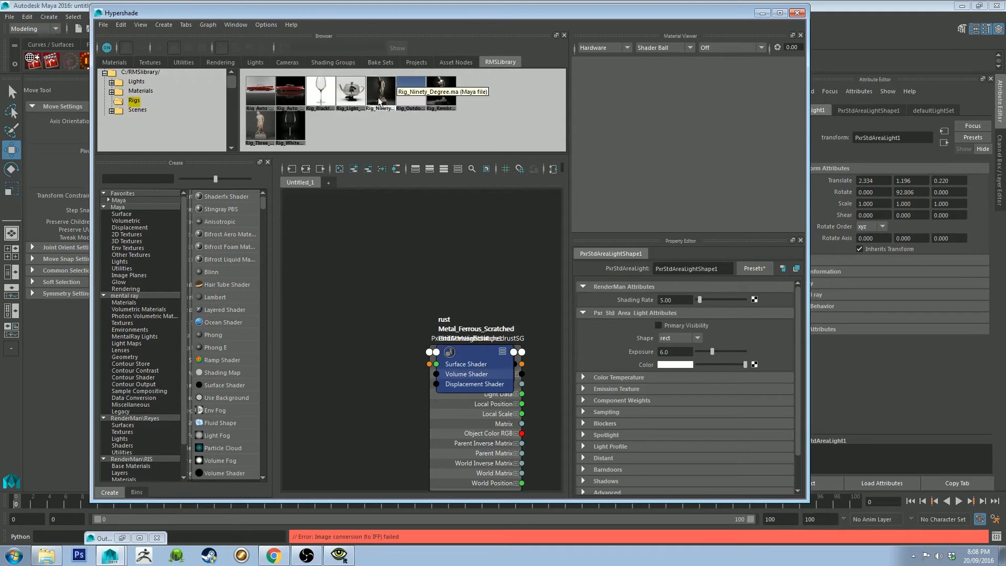
mouse_move(416, 92)
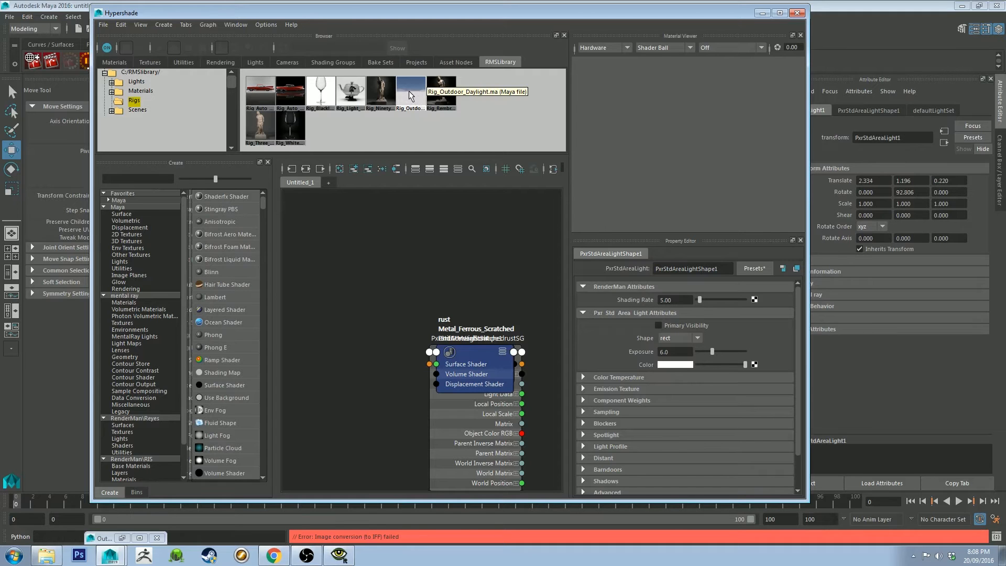
mouse_move(260, 86)
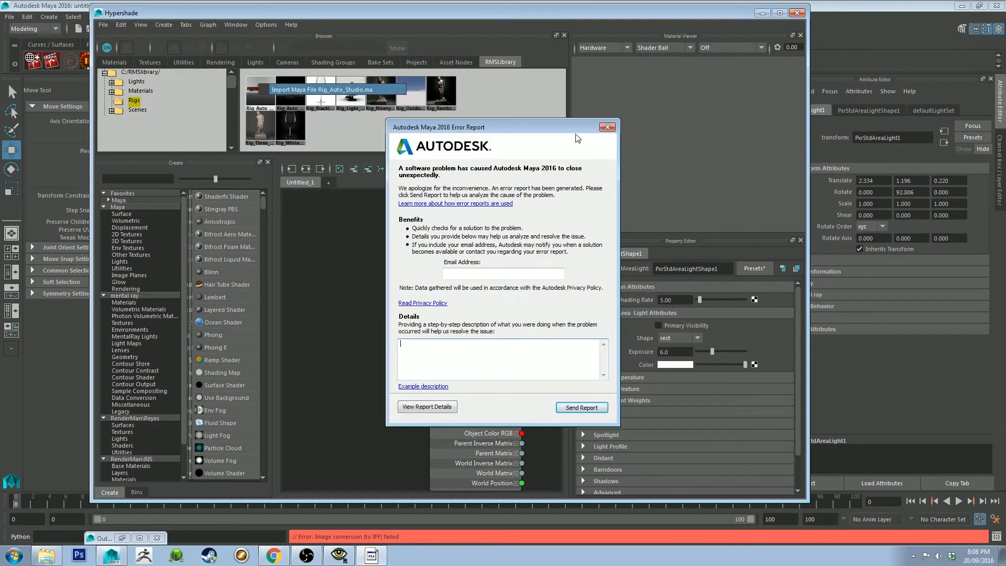
mouse_move(608, 129)
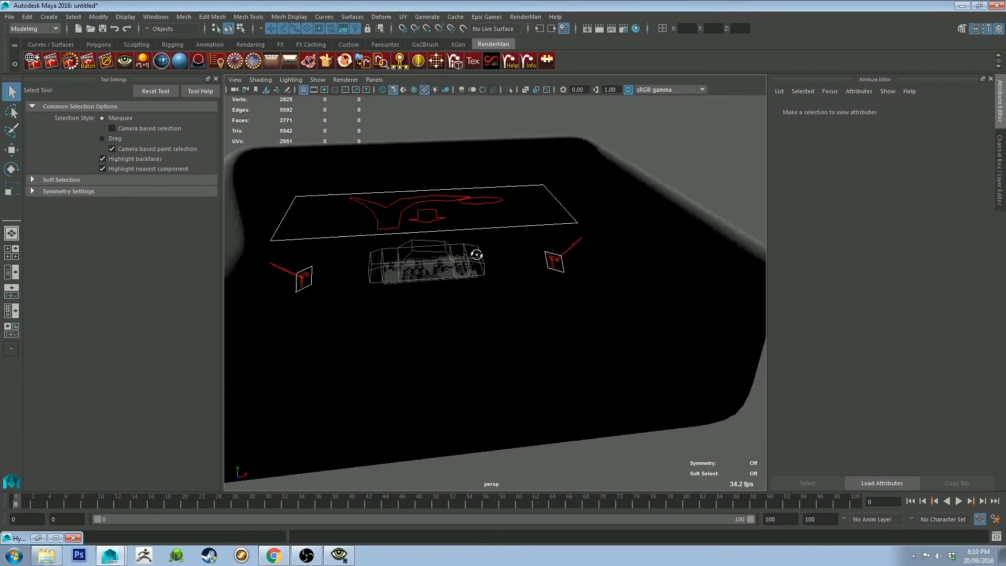
Step: Orbit the view into the studio toward the car proxy
drag(476, 255, 555, 257)
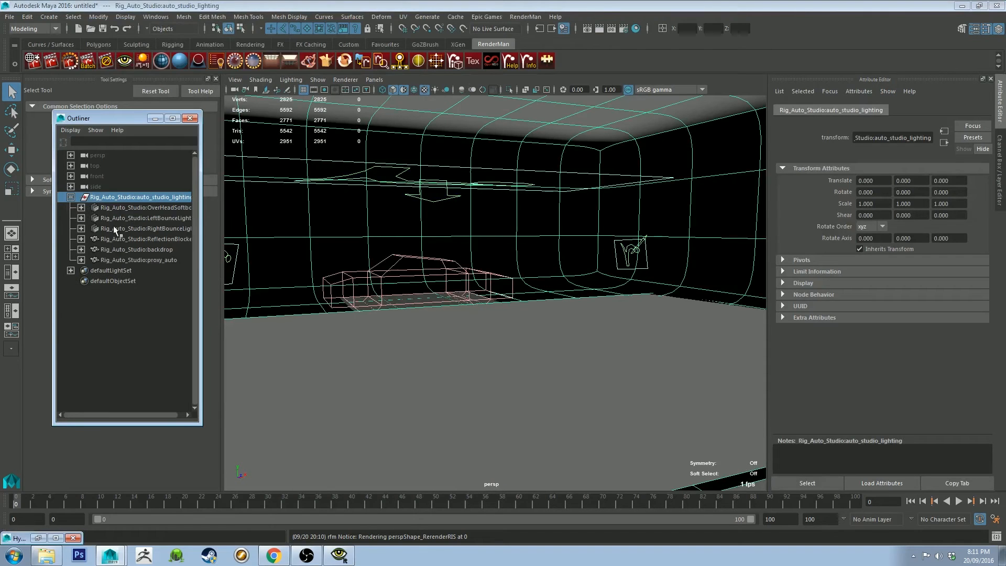
Step: Collapse the Rig_Auto_Studio:auto_studio_lighting group in the Outliner
click(70, 197)
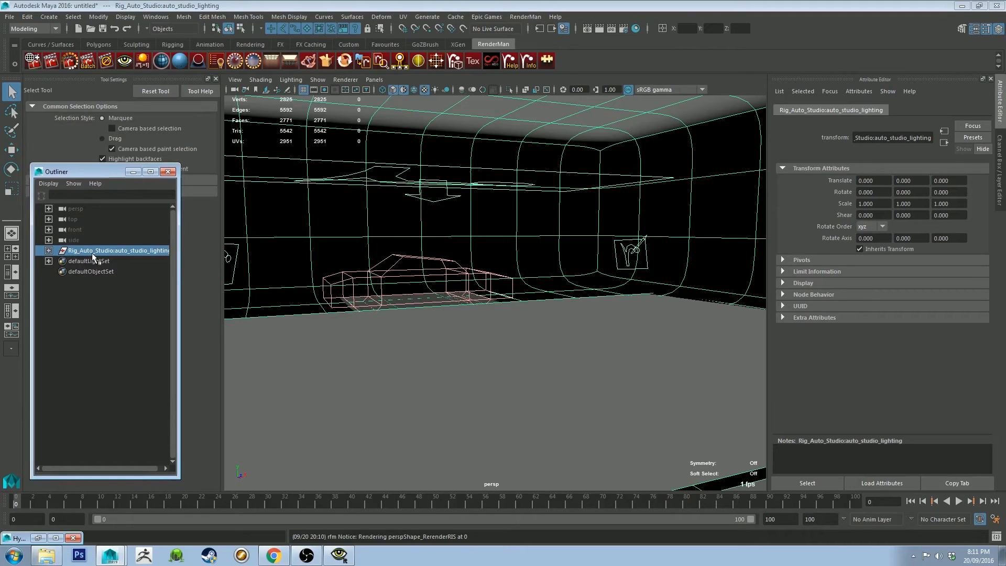
mouse_move(128, 257)
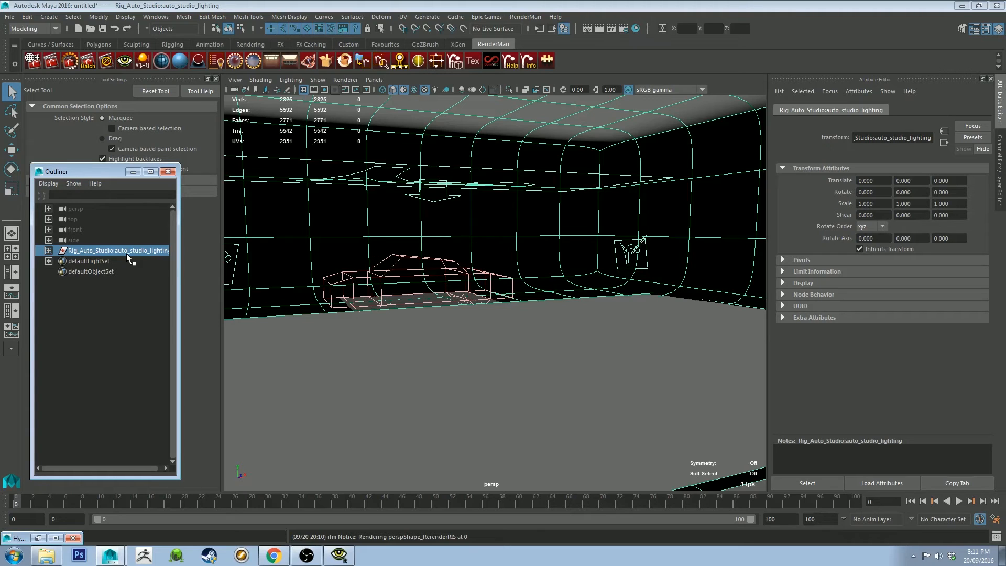
mouse_move(244, 90)
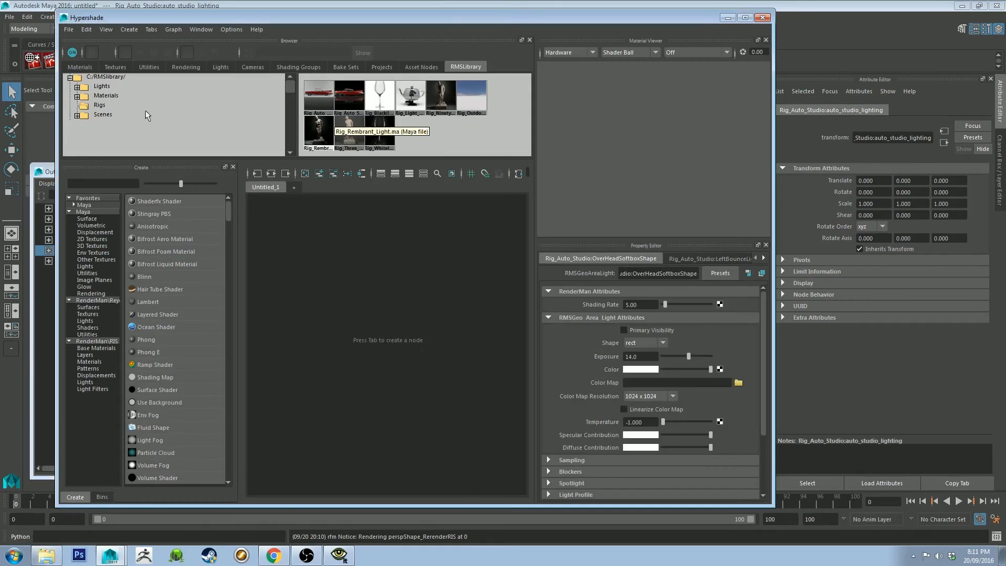
Step: Open the Man-Made materials in RMSLibrary and pick a material for the cube
click(78, 95)
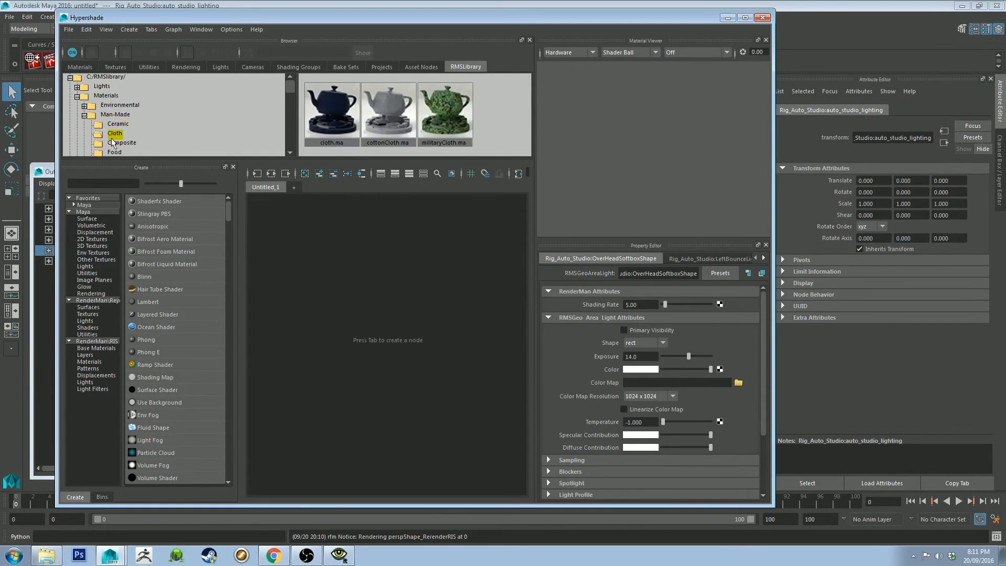
click(121, 143)
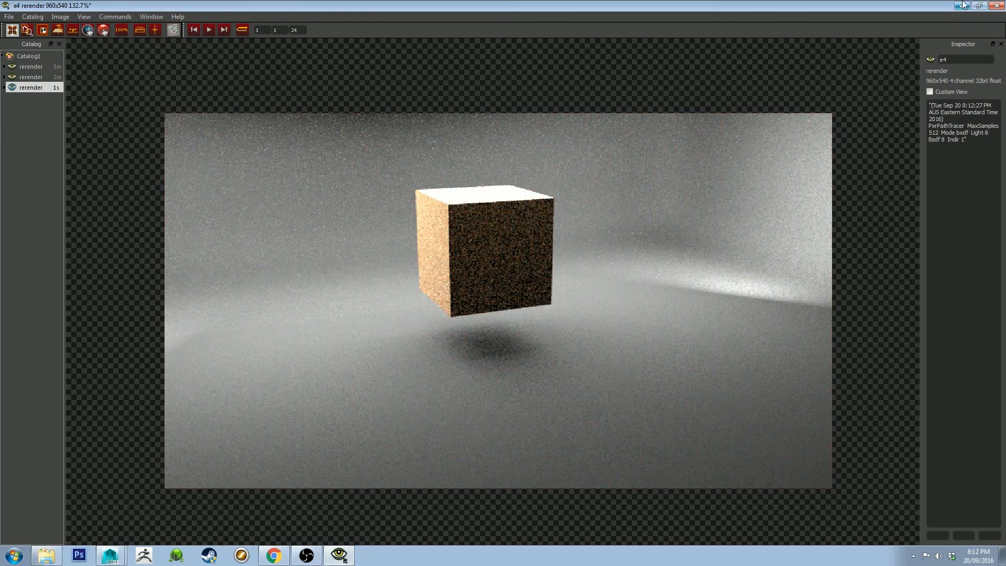
Step: Minimize the it render viewer and return to Maya's Hypershade
click(110, 555)
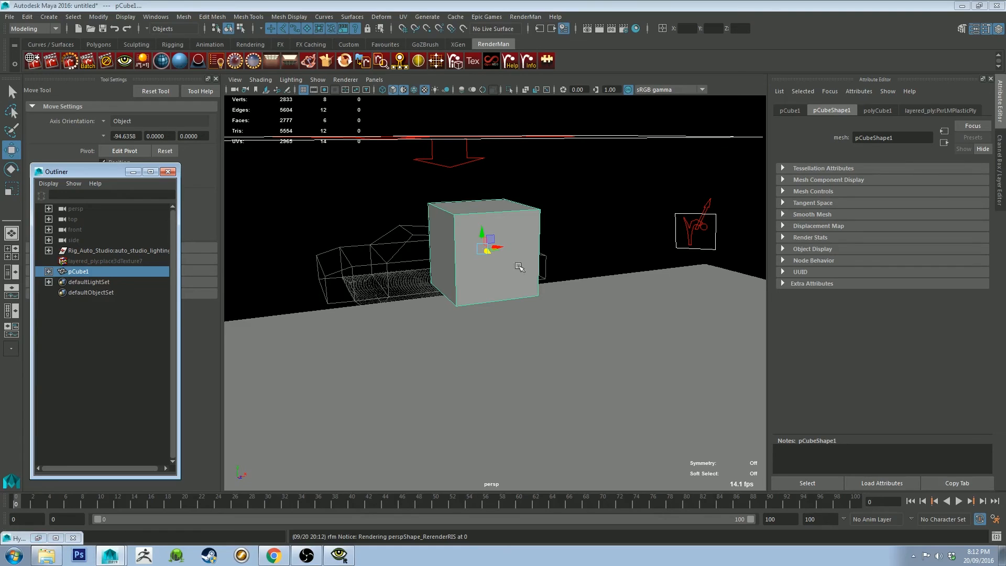
click(180, 61)
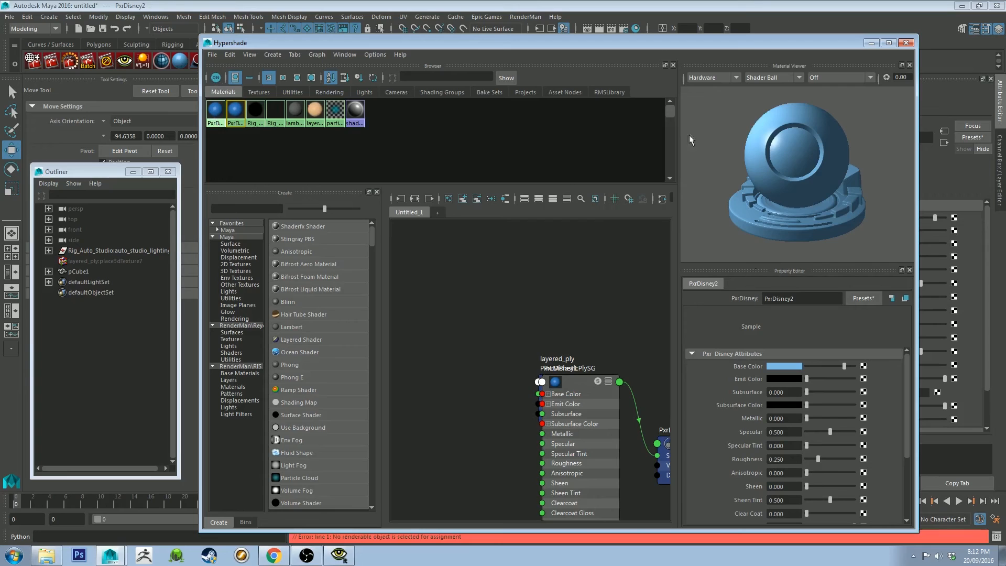
Step: Replace PxrDisney2 with the Gold preset and close the Hypershade
click(863, 298)
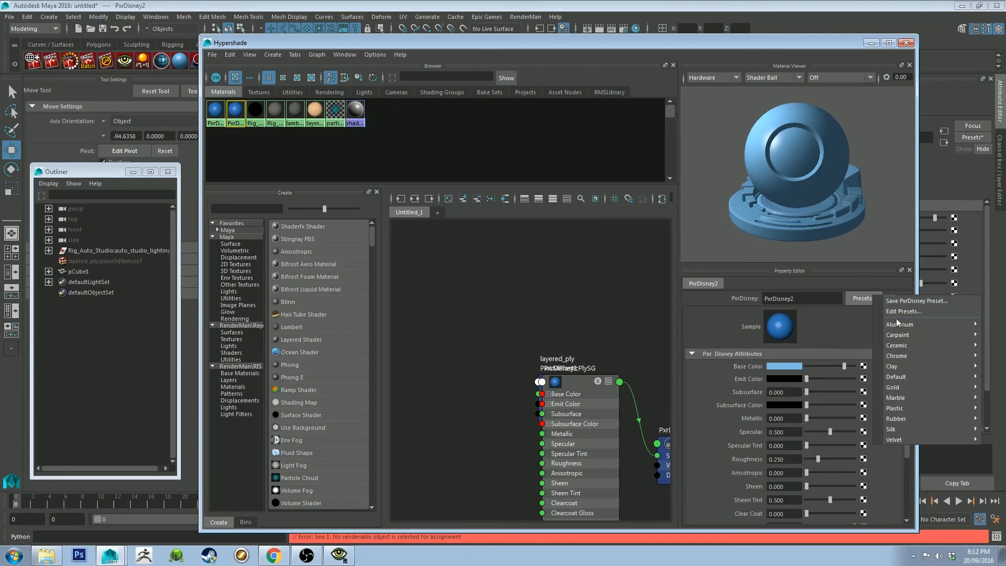
mouse_move(913, 356)
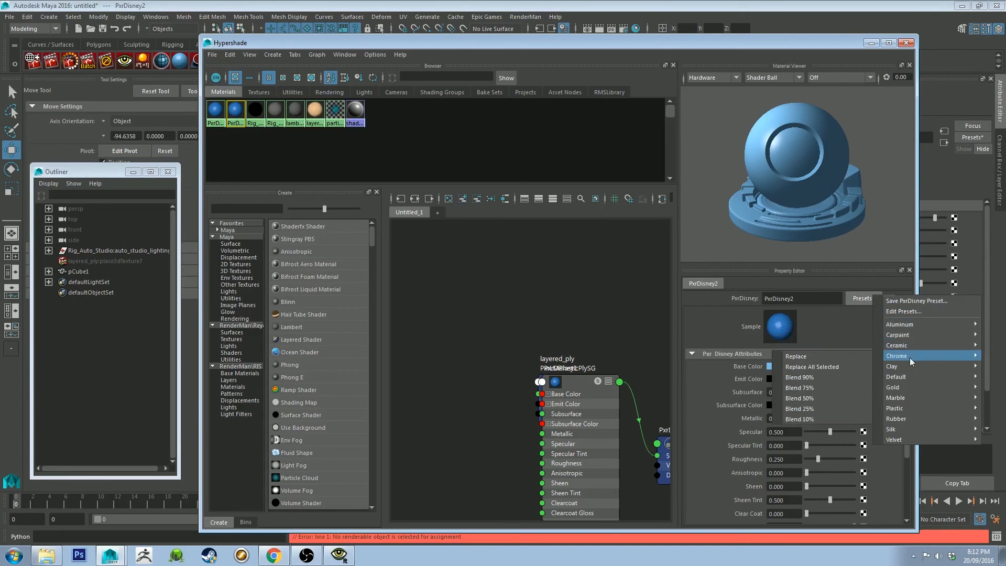
click(893, 388)
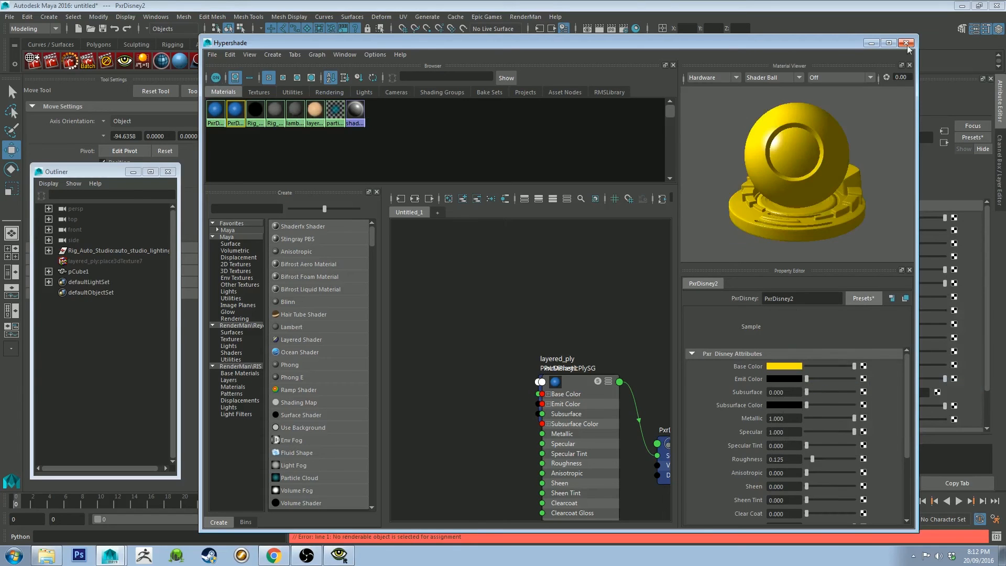
click(906, 43)
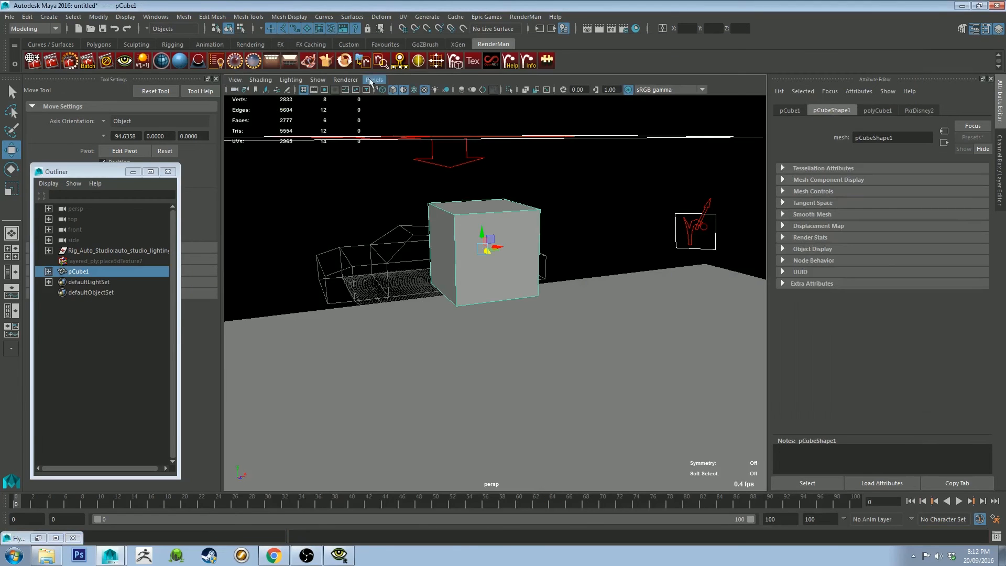
Step: Enable textured viewport shading and render the gold cube with RenderMan
click(425, 89)
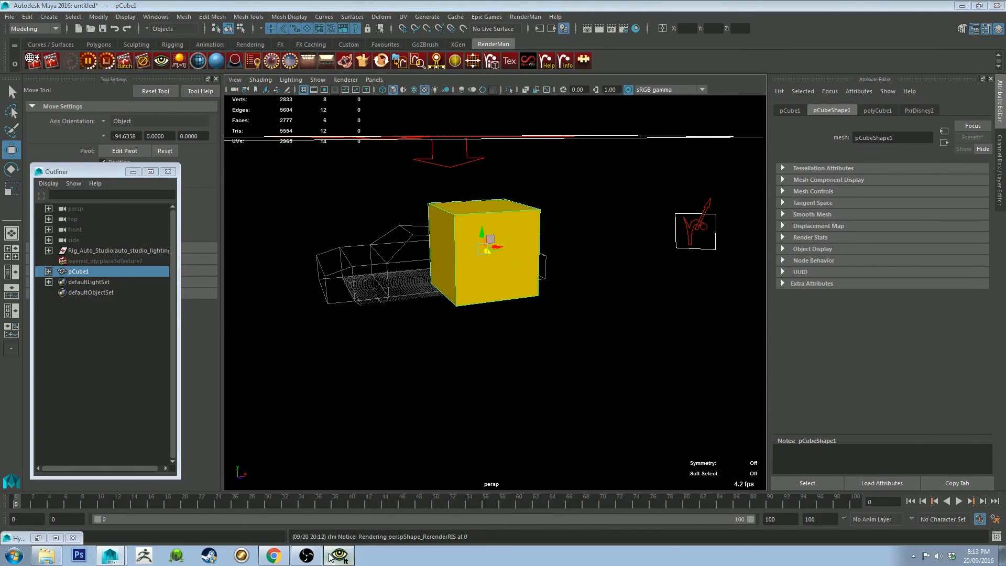
click(340, 554)
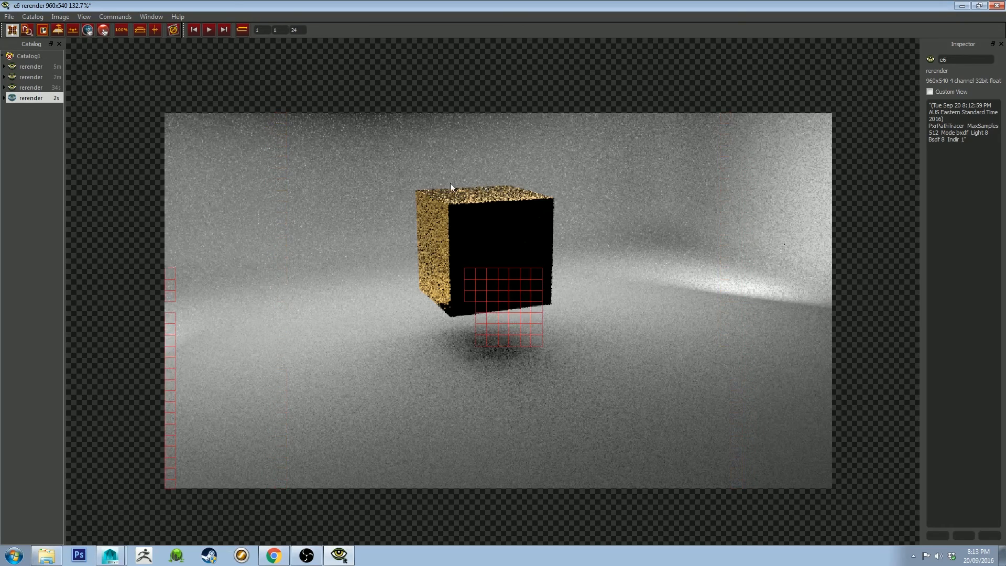